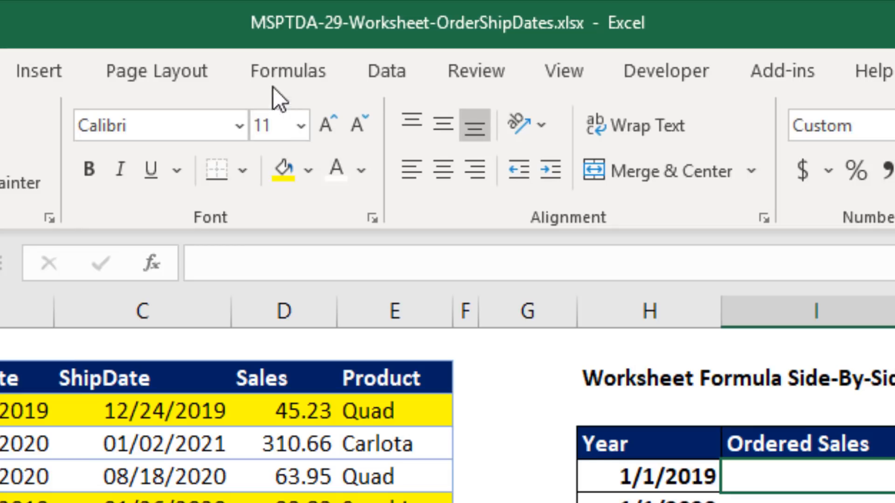
mouse_move(351, 54)
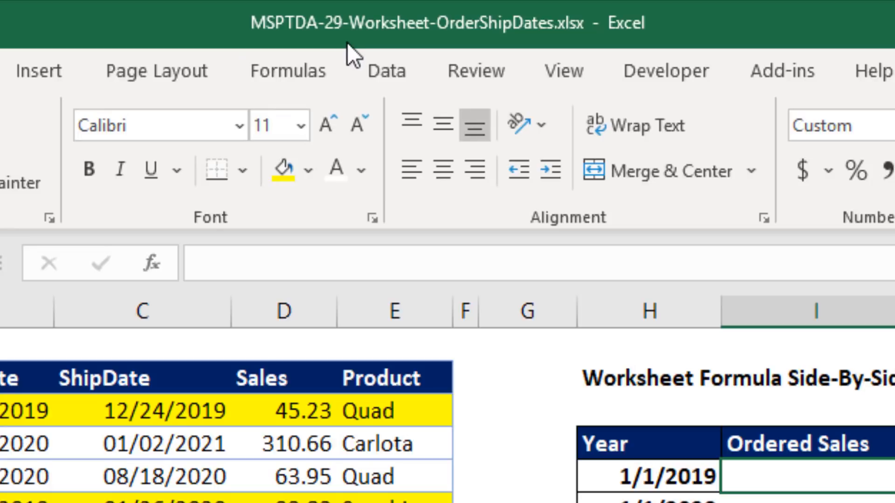
mouse_move(227, 74)
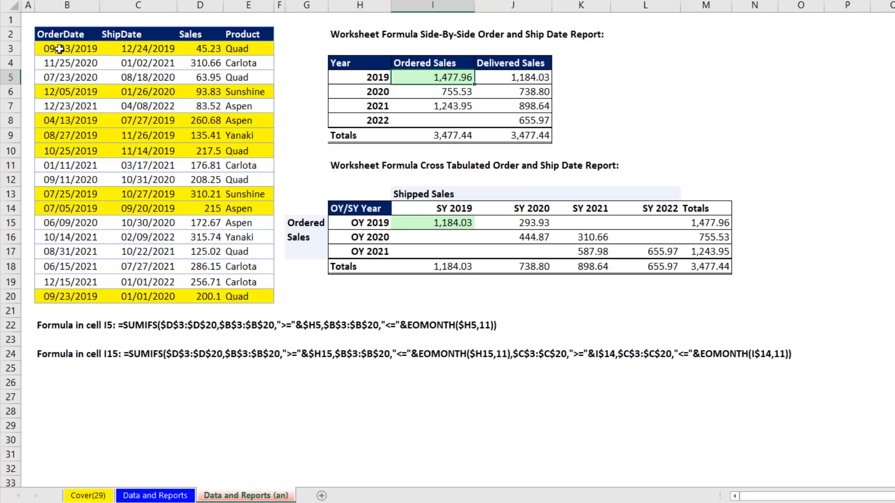
mouse_move(97, 63)
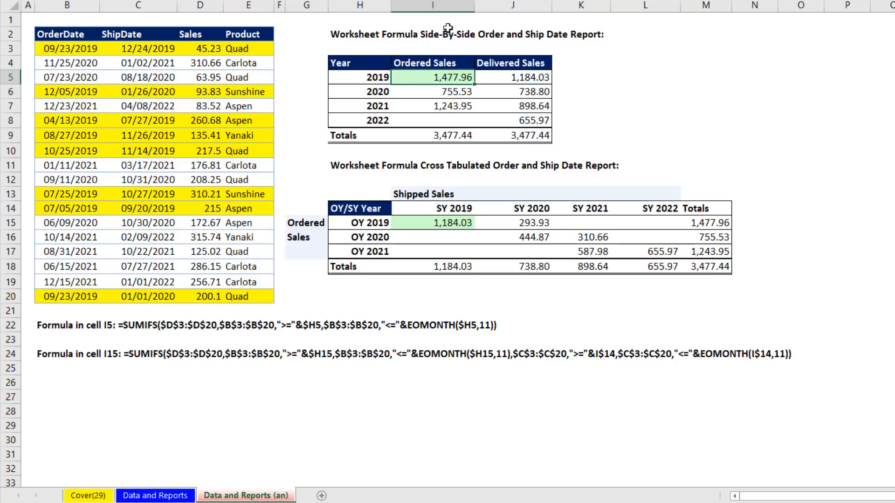
mouse_move(497, 15)
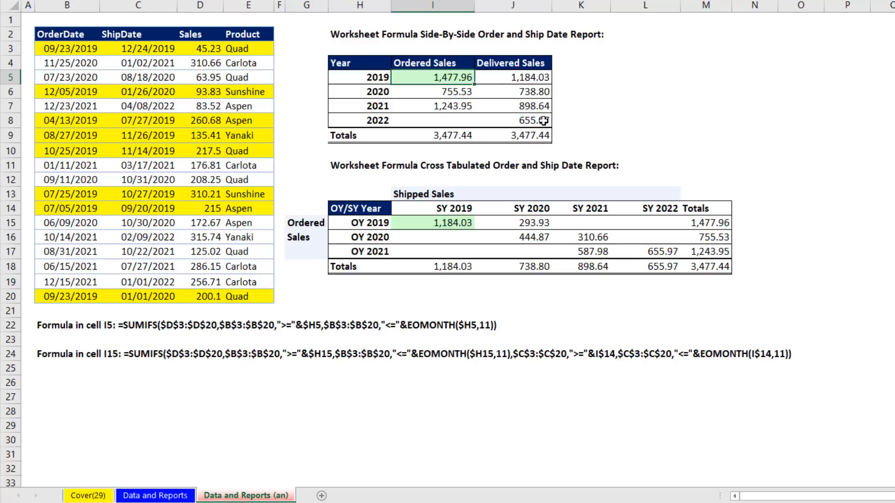
mouse_move(560, 263)
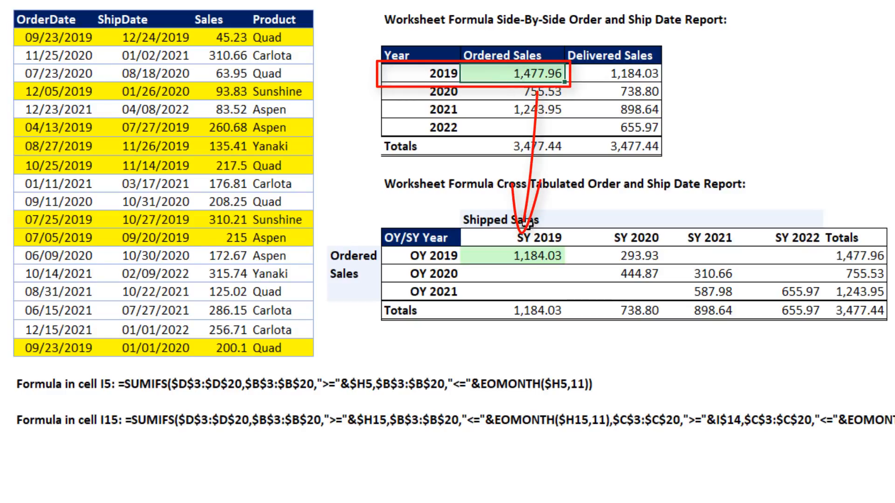
mouse_move(600, 206)
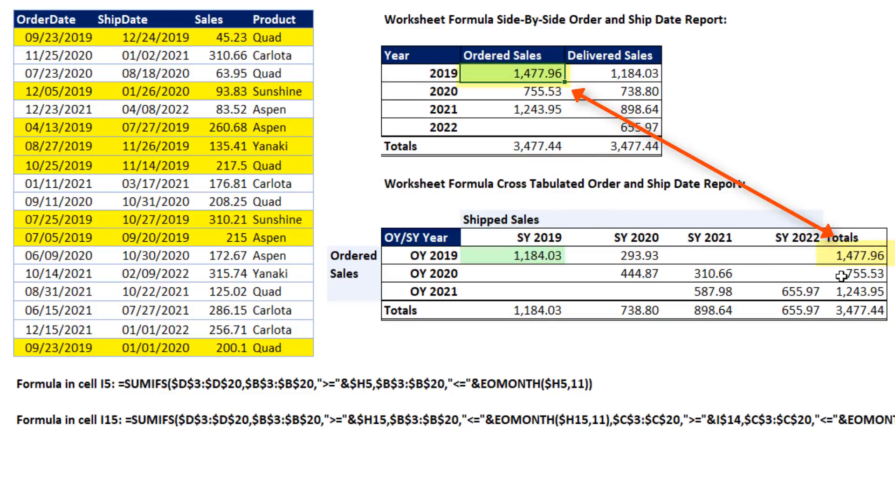
Go to the Data and Reports sheet with its two empty report tables
left_click(150, 484)
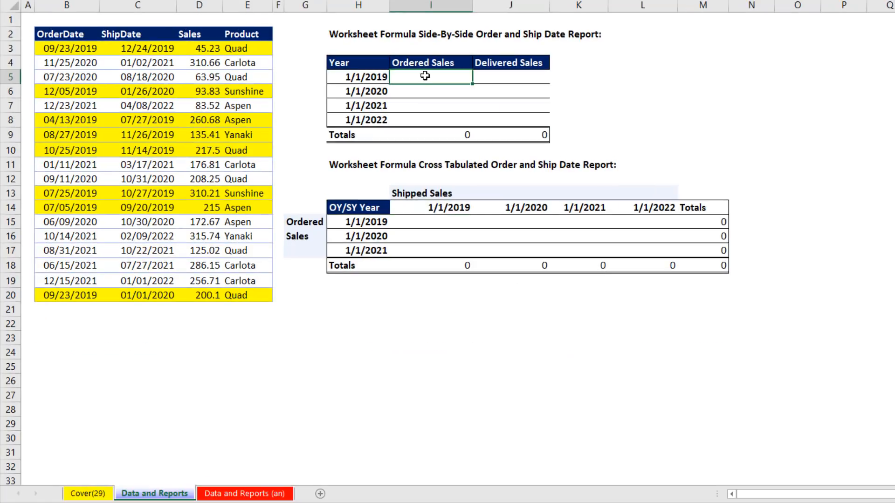
mouse_move(428, 53)
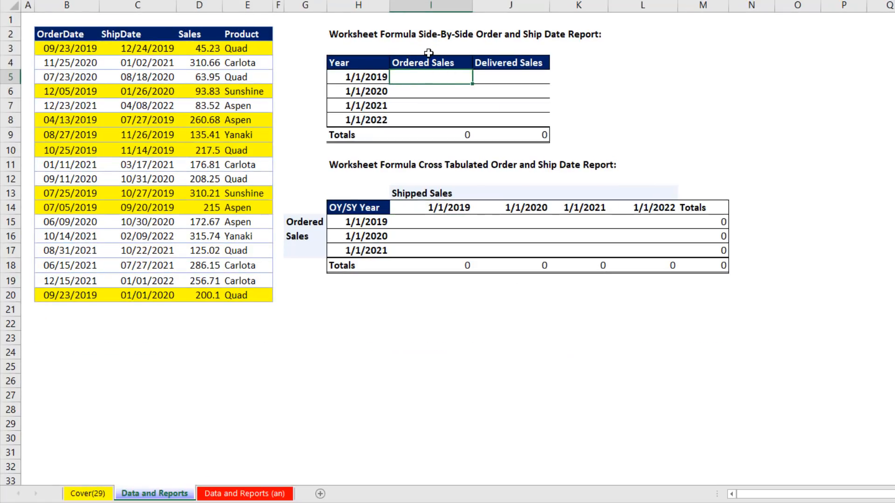
mouse_move(392, 45)
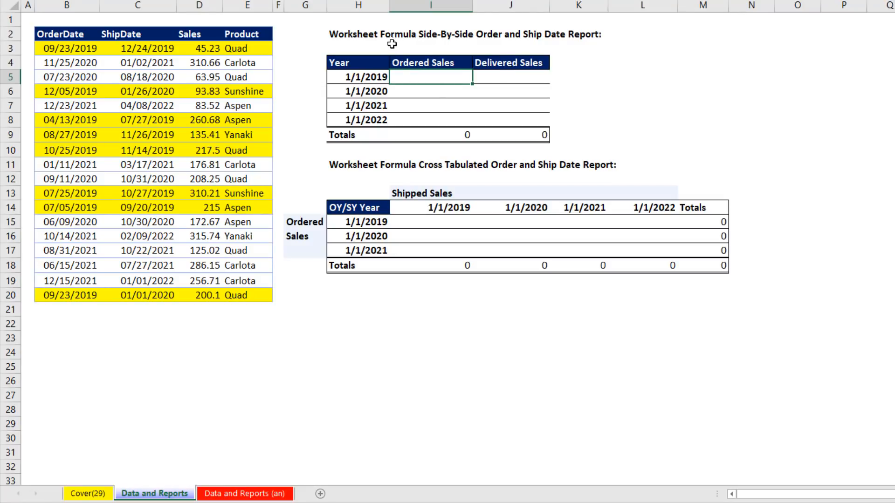
mouse_move(375, 69)
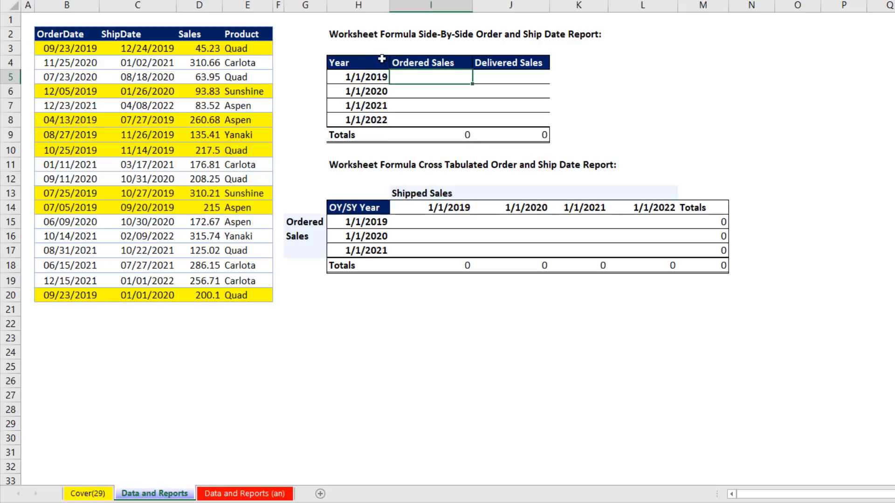
mouse_move(412, 63)
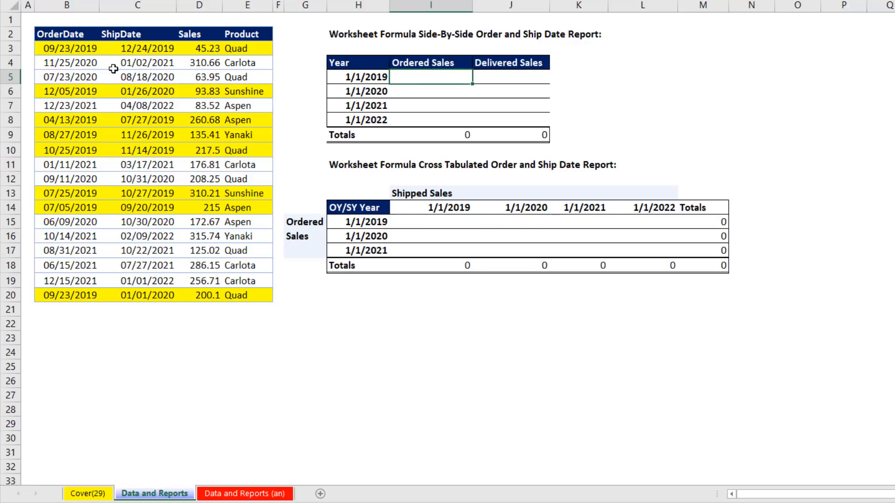
mouse_move(57, 128)
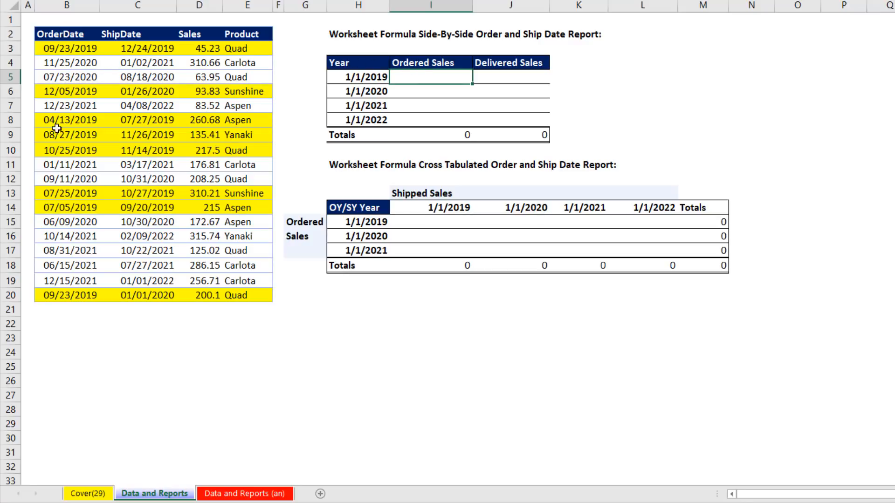
mouse_move(135, 34)
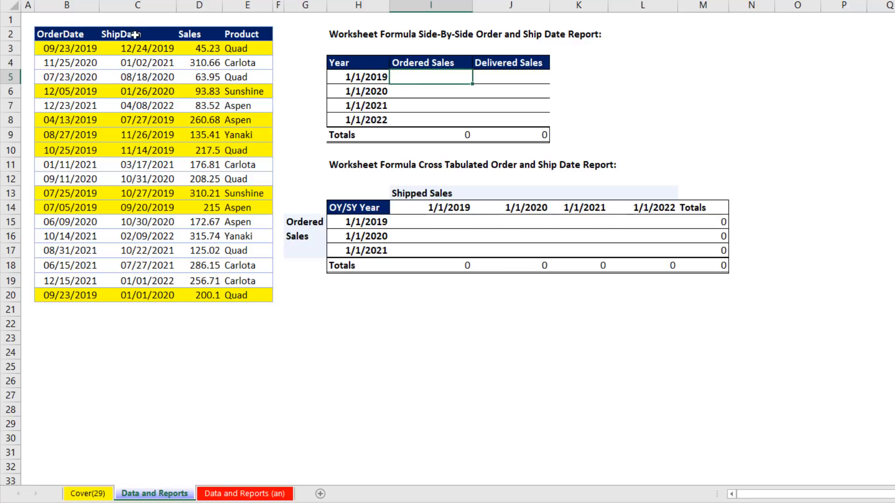
mouse_move(303, 95)
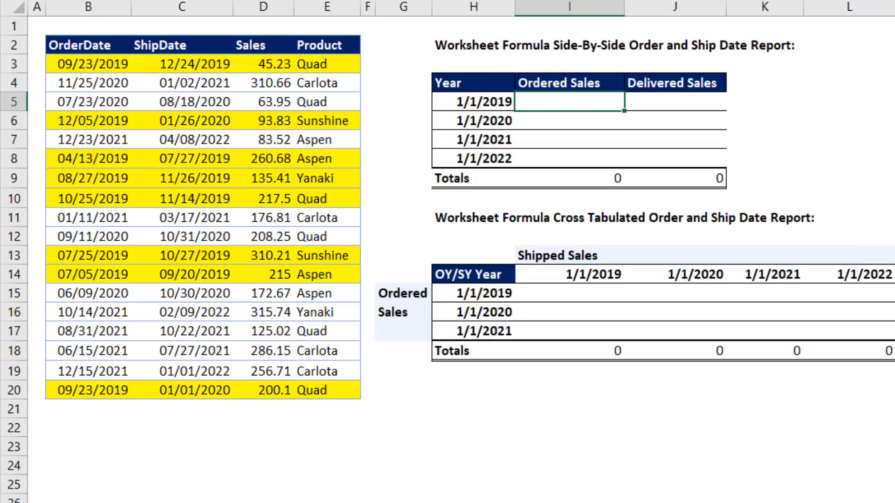
Start =SUMIFS in I5 with sum range $D$3:$D$20 and criteria range B$3:B$20
type("=sumifs")
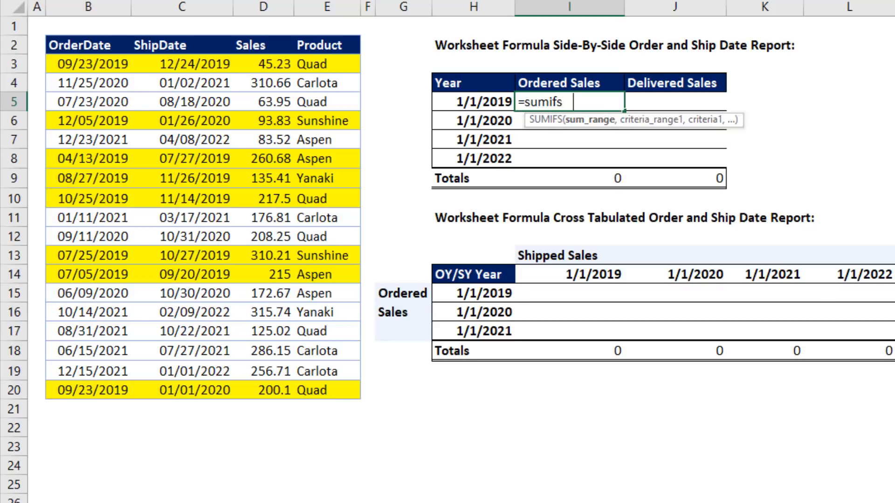
type("(D3:D20")
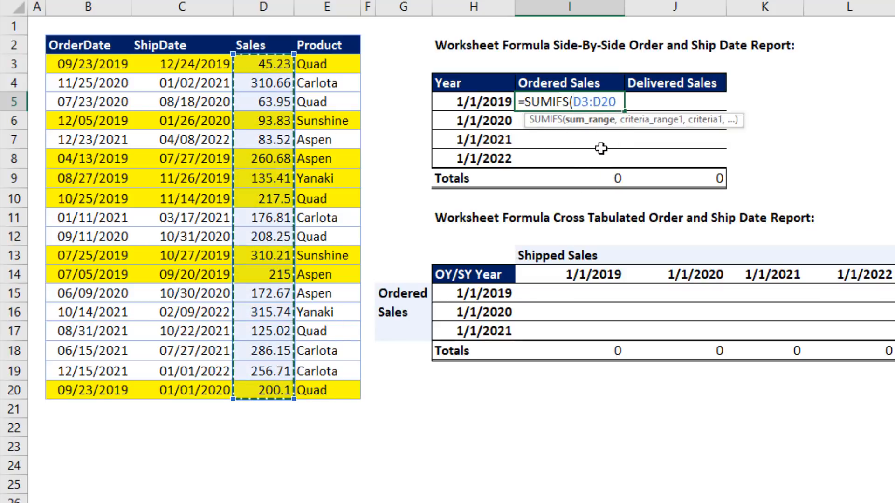
key("f4")
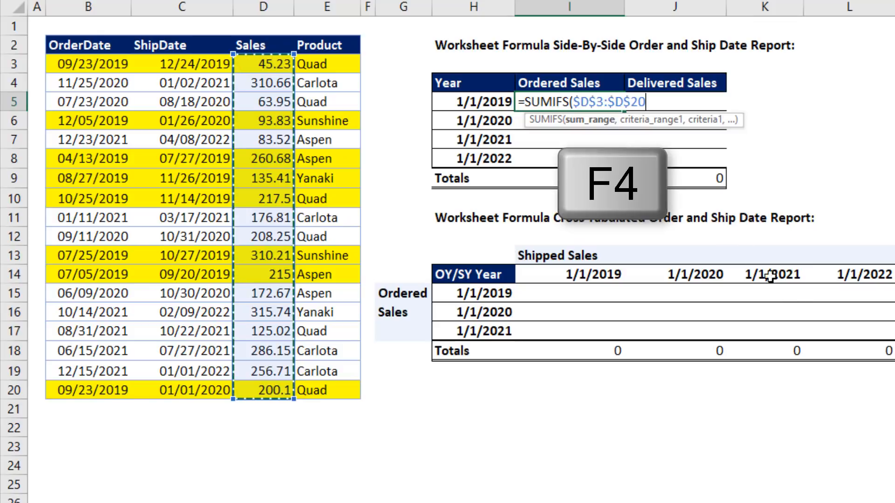
type(",")
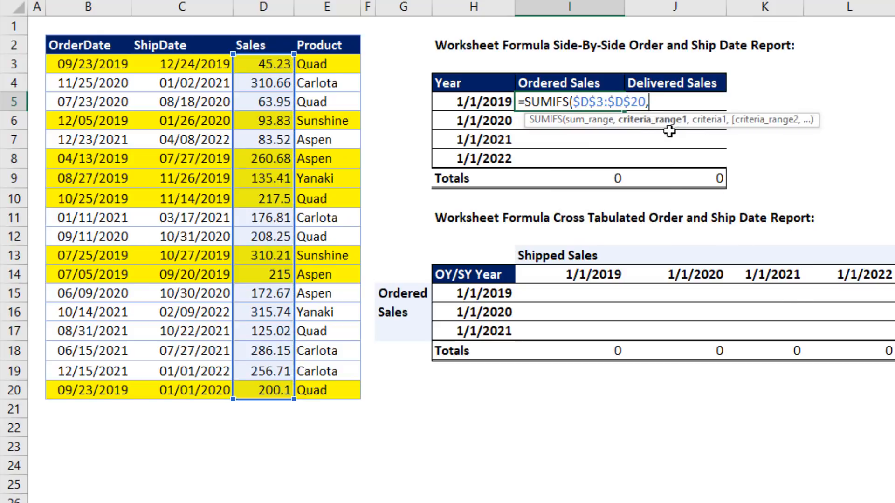
mouse_move(543, 67)
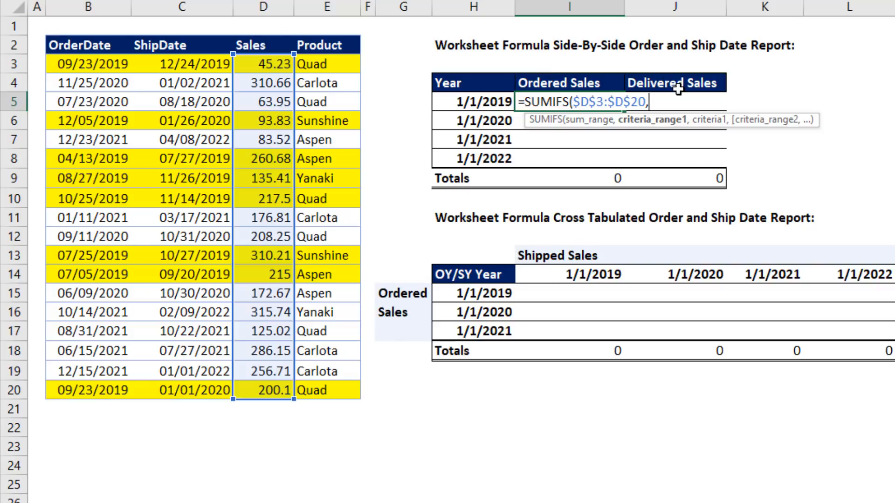
left_click_drag(87, 63, 88, 139)
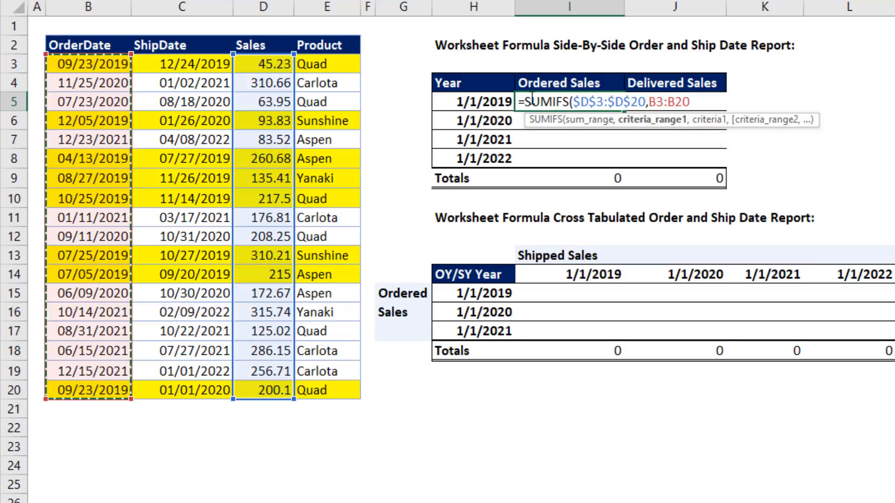
mouse_move(612, 52)
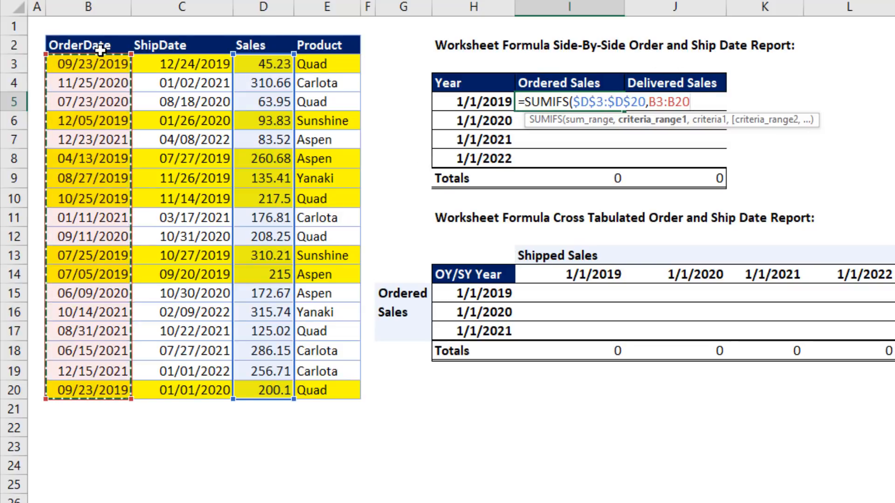
mouse_move(674, 155)
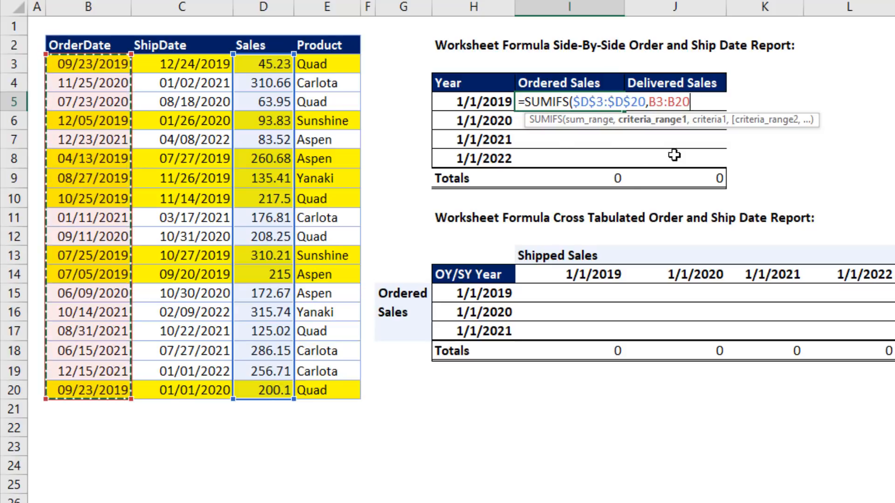
key("f4")
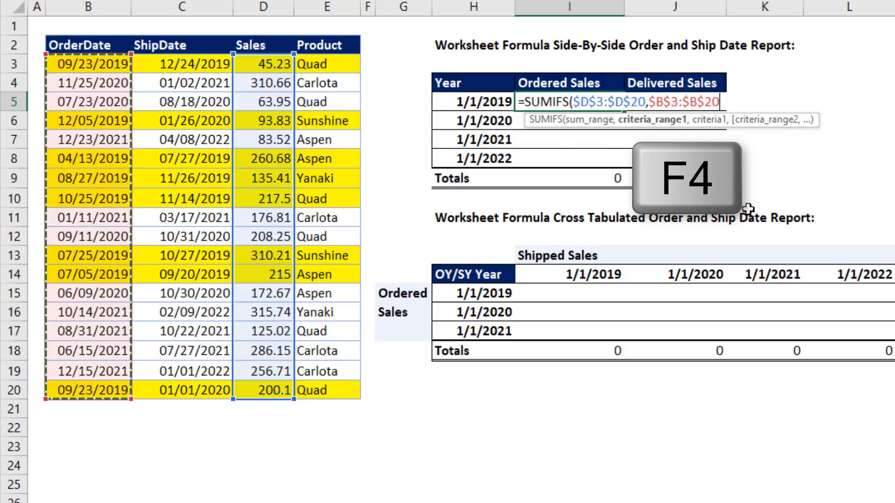
key("f4")
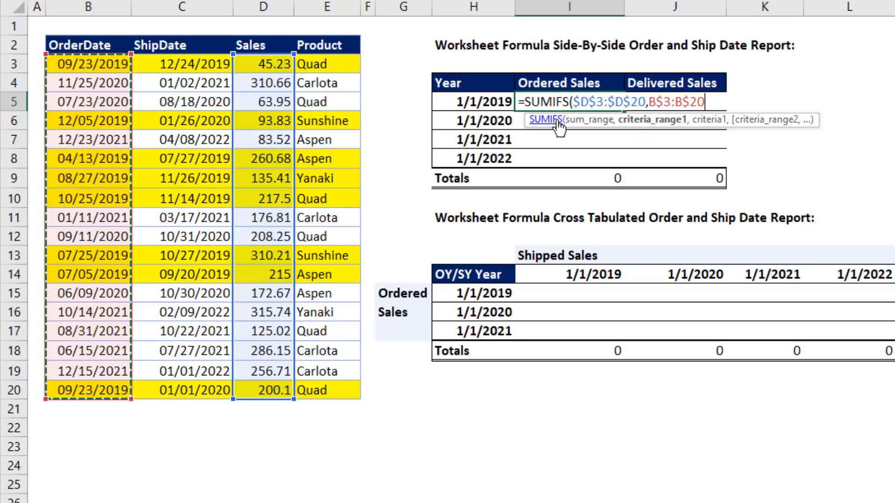
mouse_move(48, 71)
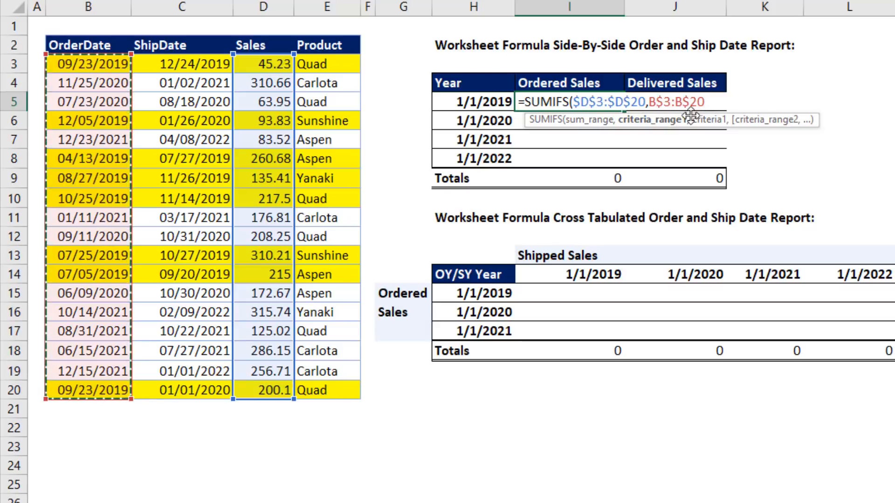
mouse_move(673, 120)
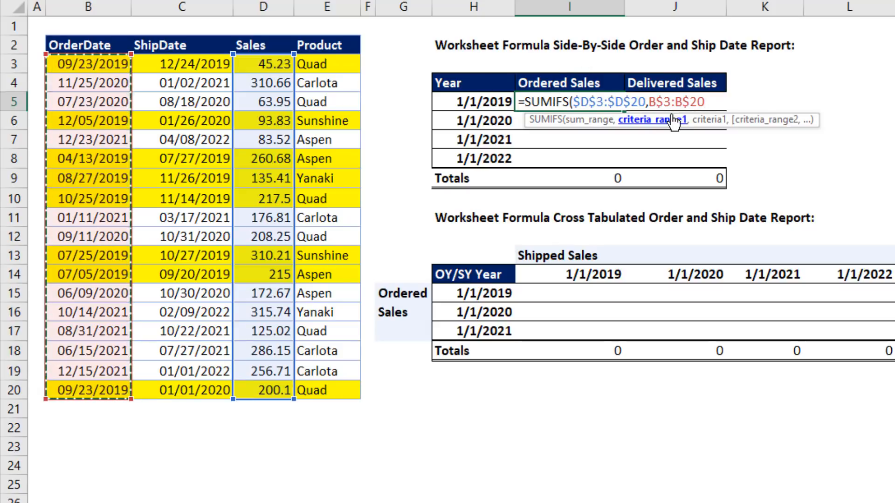
mouse_move(109, 54)
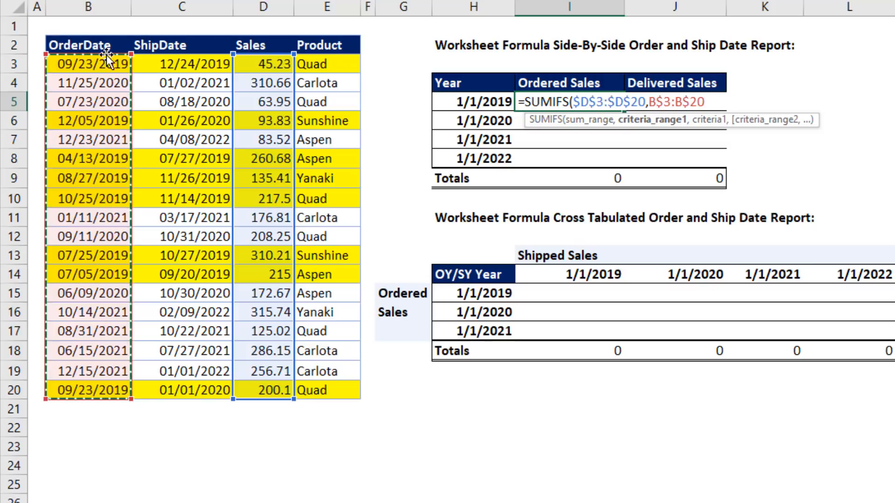
mouse_move(463, 114)
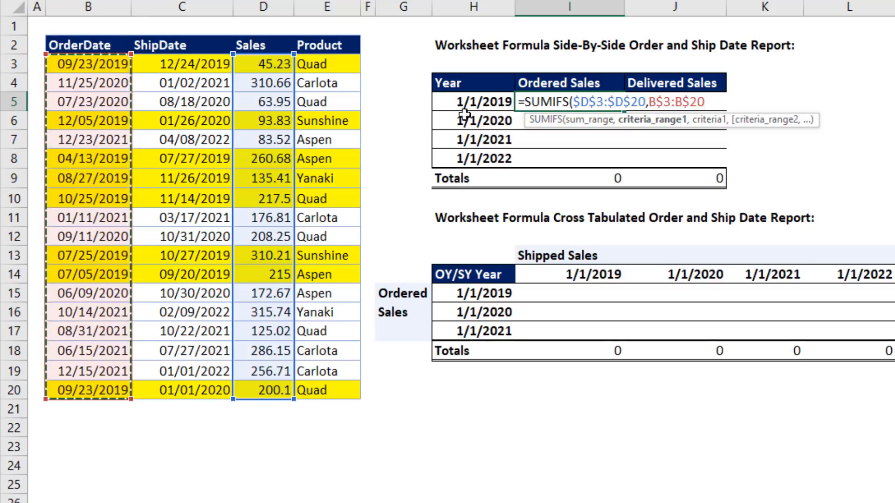
Add the first criterion ">="&$H5 to the I5 SUMIFS formula
type(",")
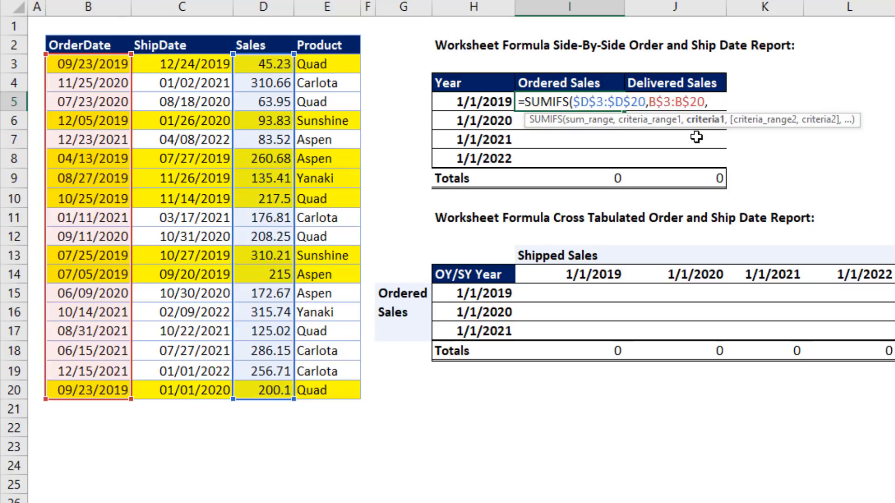
mouse_move(496, 121)
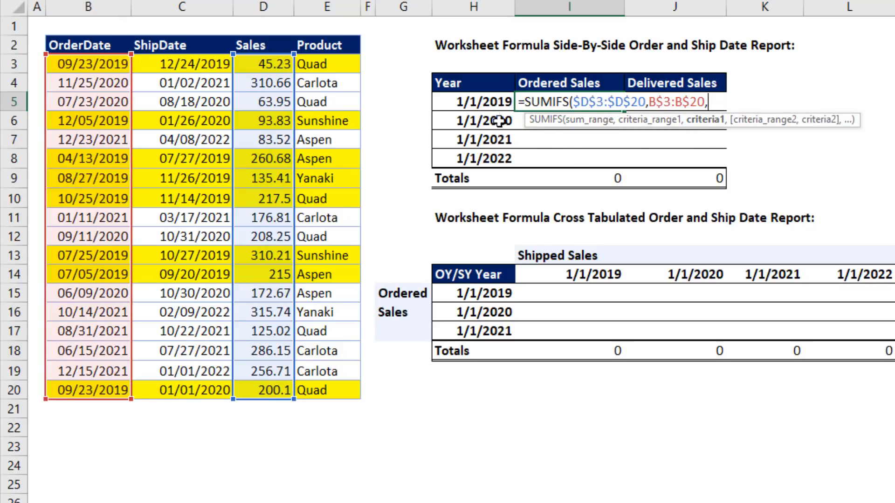
mouse_move(595, 160)
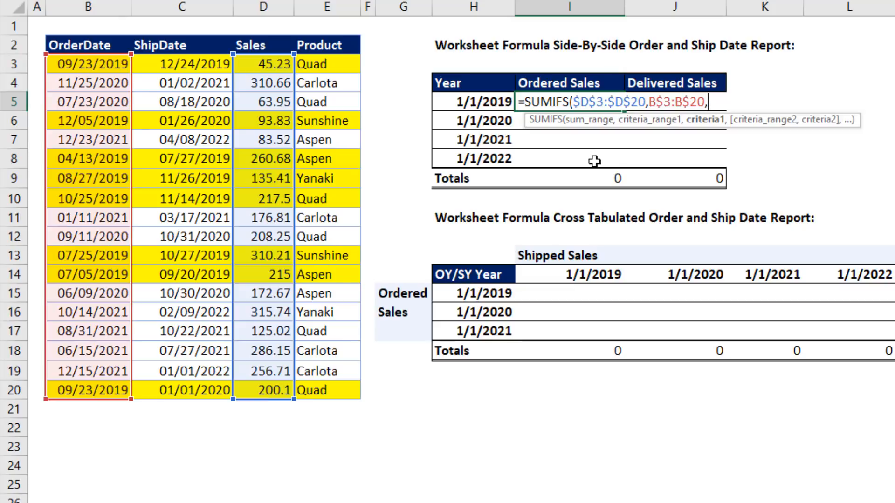
mouse_move(611, 126)
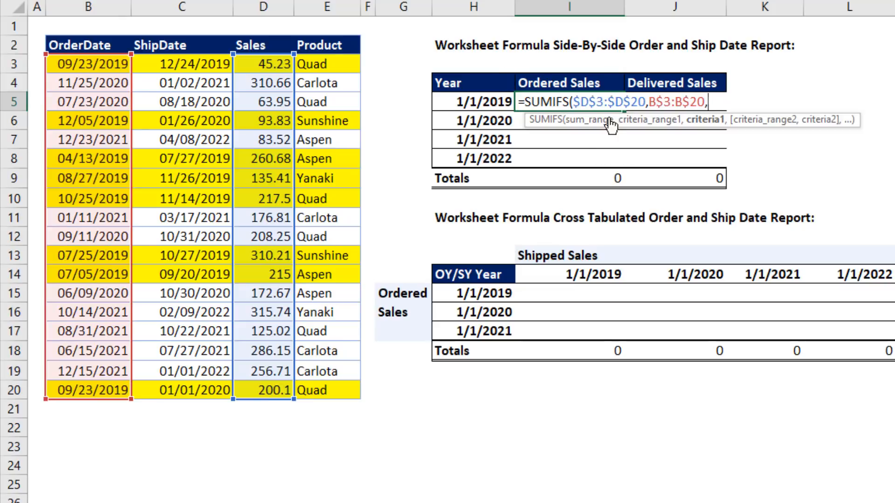
mouse_move(365, 56)
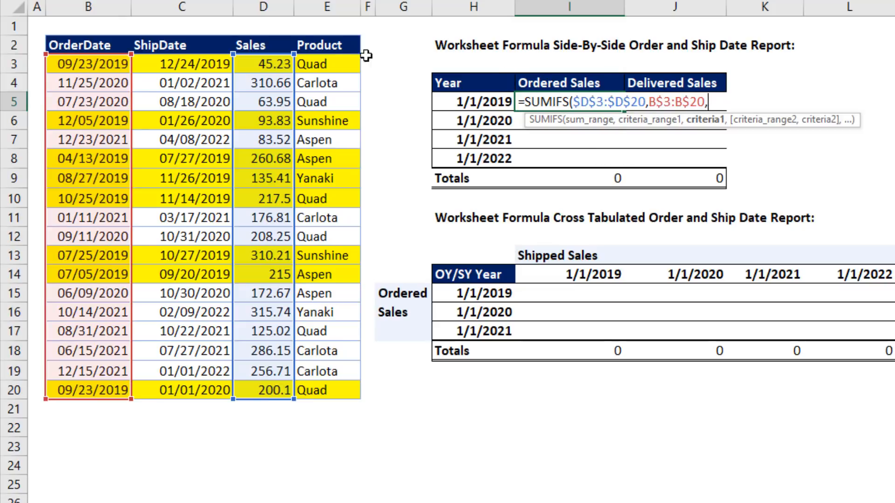
mouse_move(502, 134)
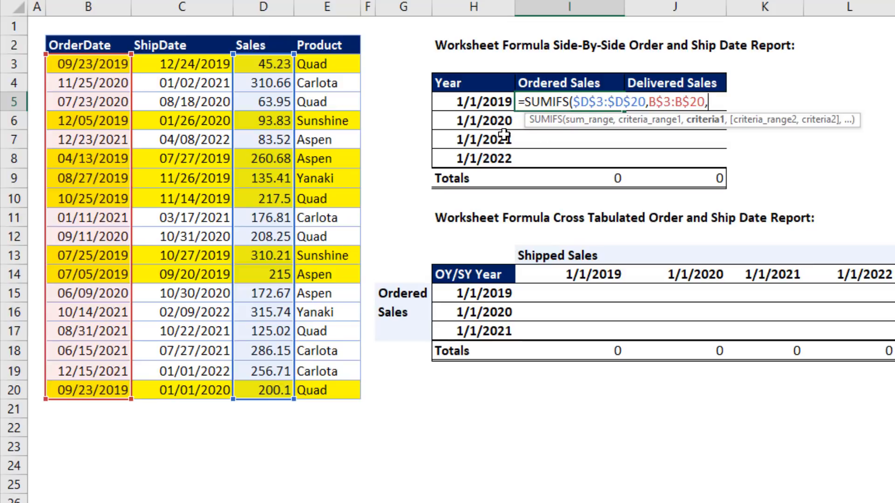
mouse_move(877, 165)
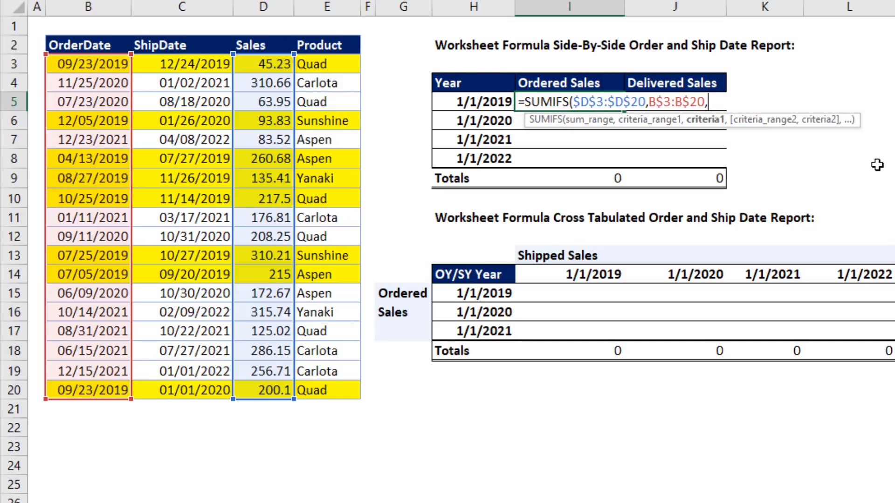
type("\"")
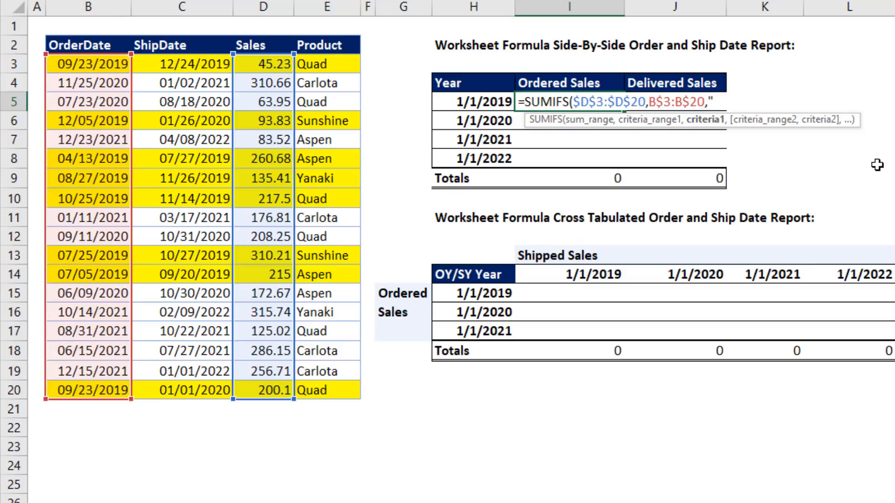
type(">")
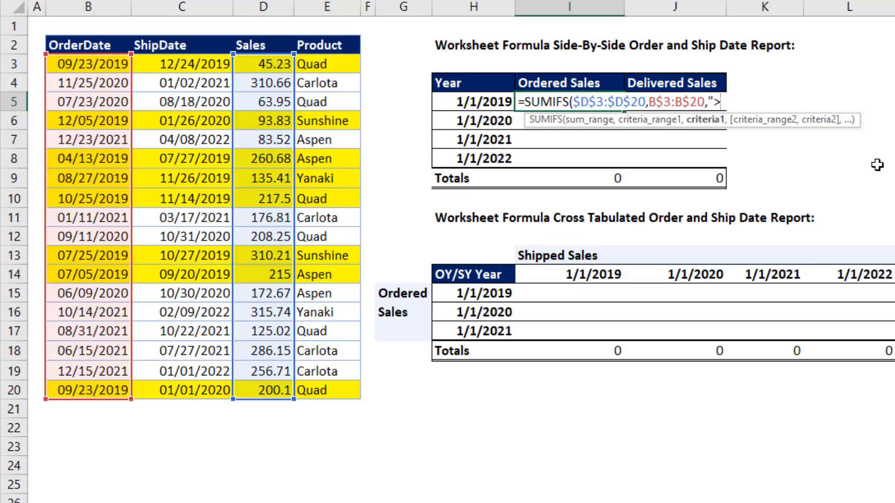
type("=")
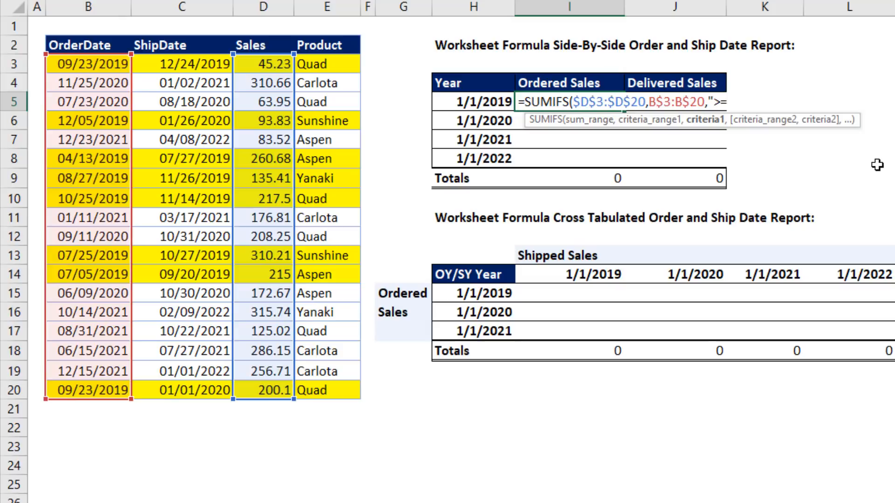
type("\"")
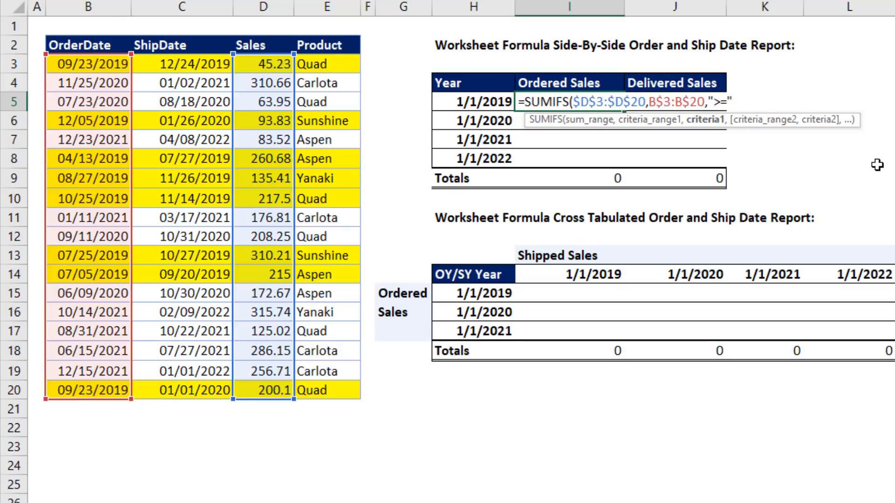
type("&H5")
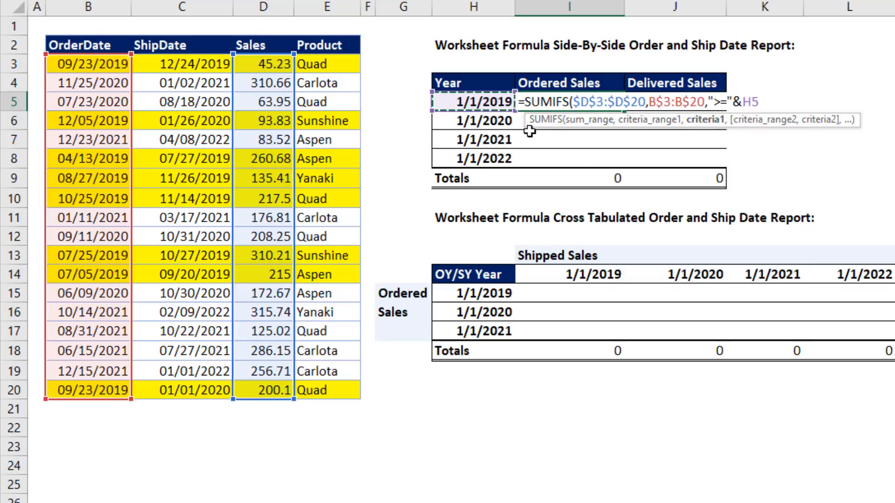
key("f4")
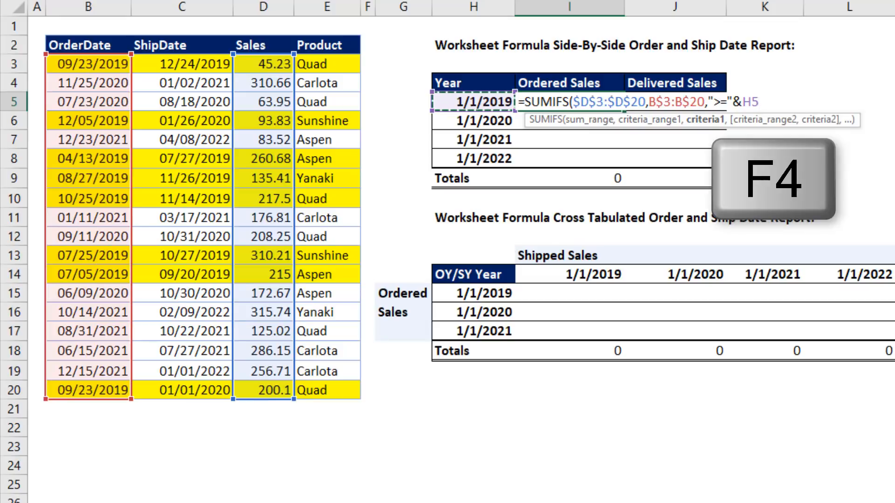
key("f4")
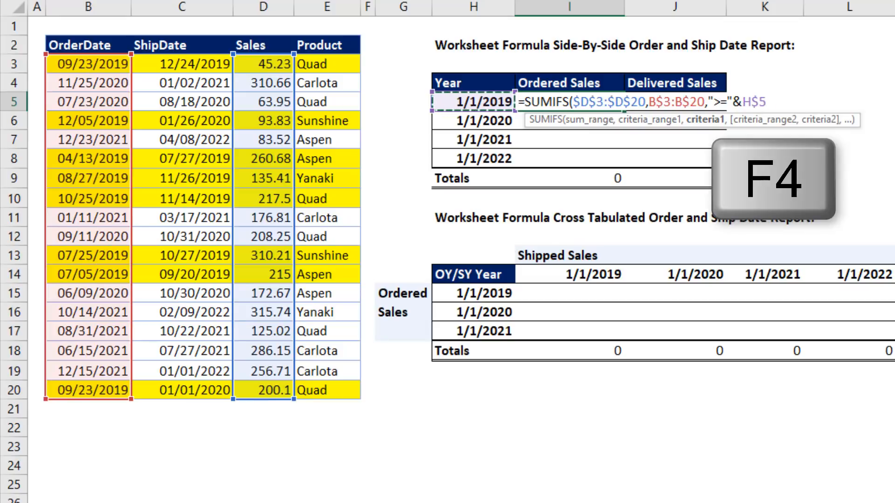
key("F4")
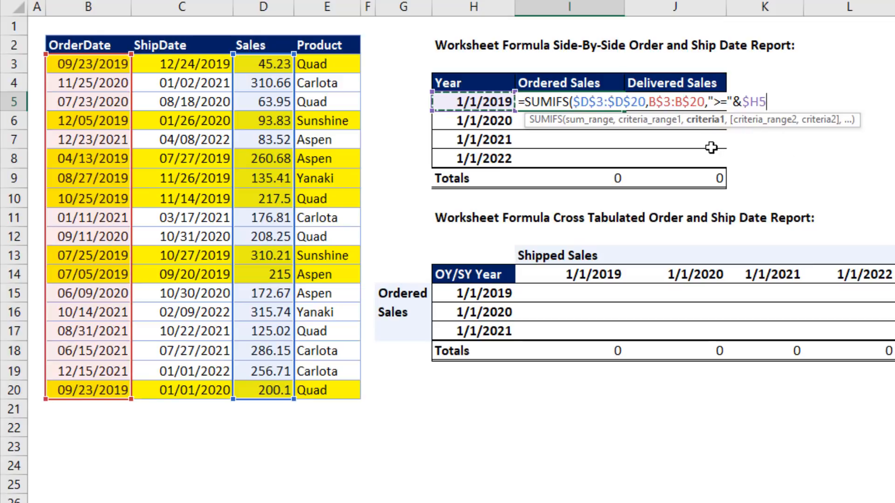
Add a second criteria pair: B$3:B$20 with a "<="& operator
type(",")
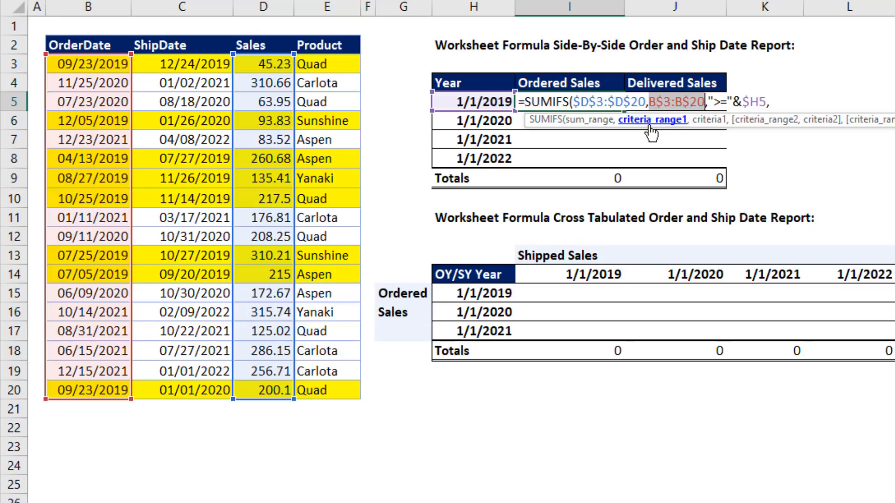
key("ctrl+c")
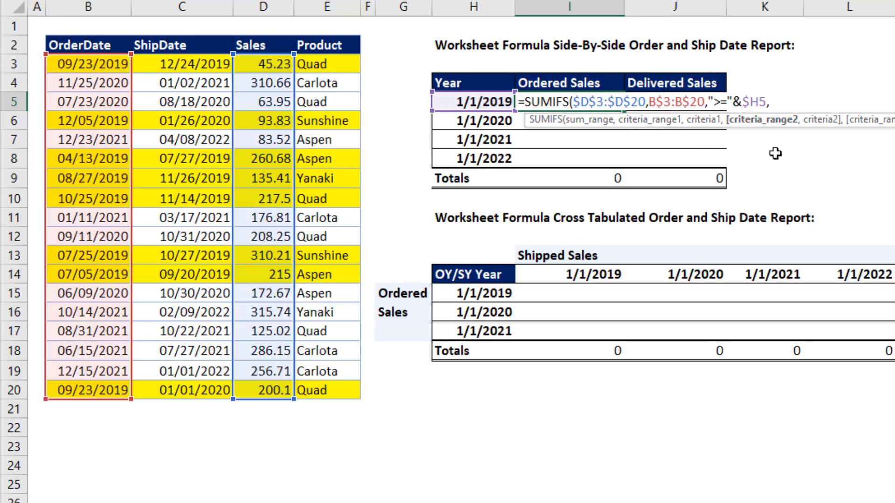
type(",B$3:B$20,")
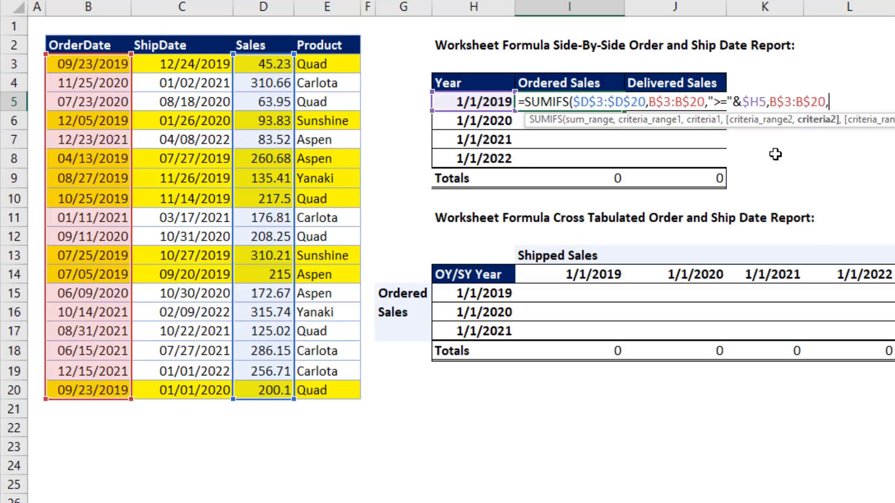
type("\"")
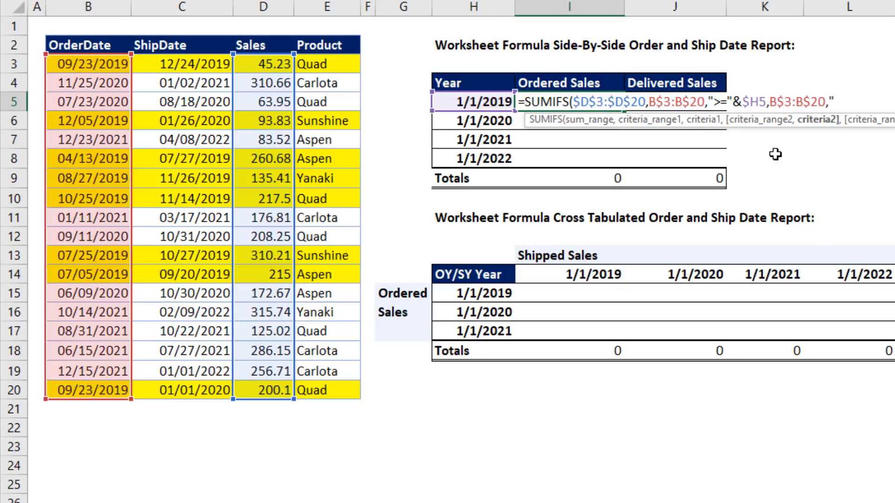
type("<=")
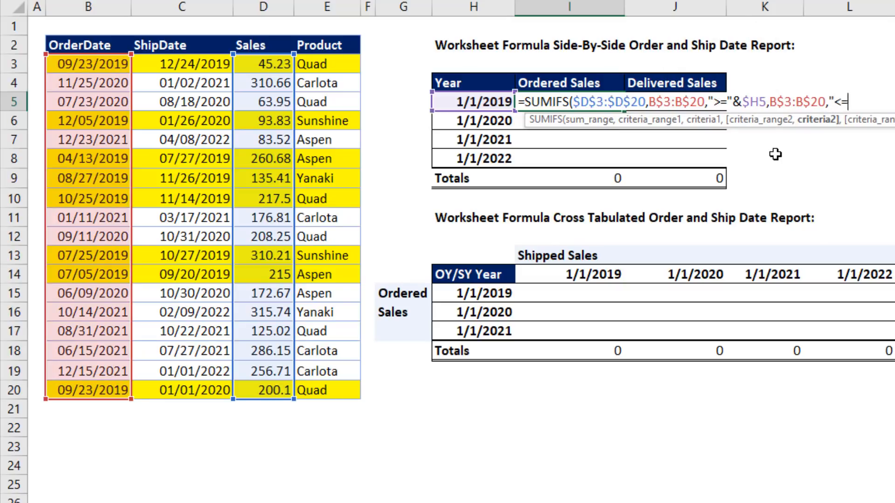
type("=\"&")
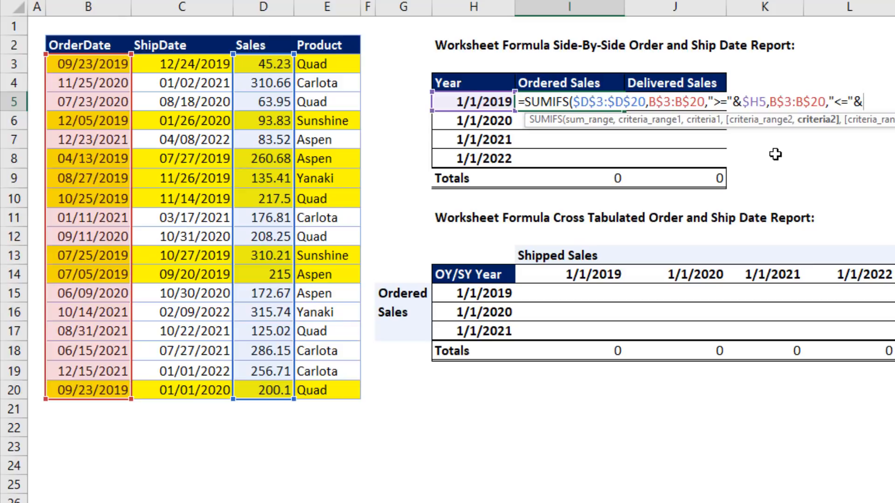
mouse_move(486, 80)
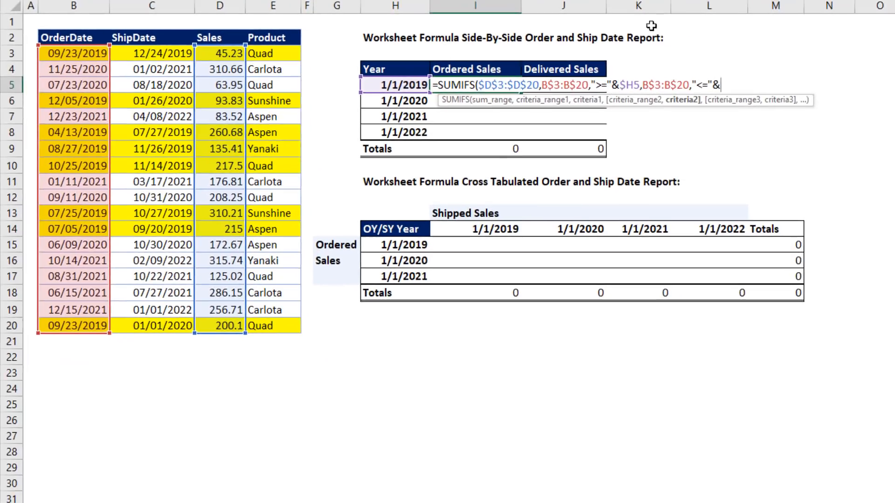
Close the formula with EOMONTH($H5,11) as the end date, giving 1477.96 for 2019
type("e")
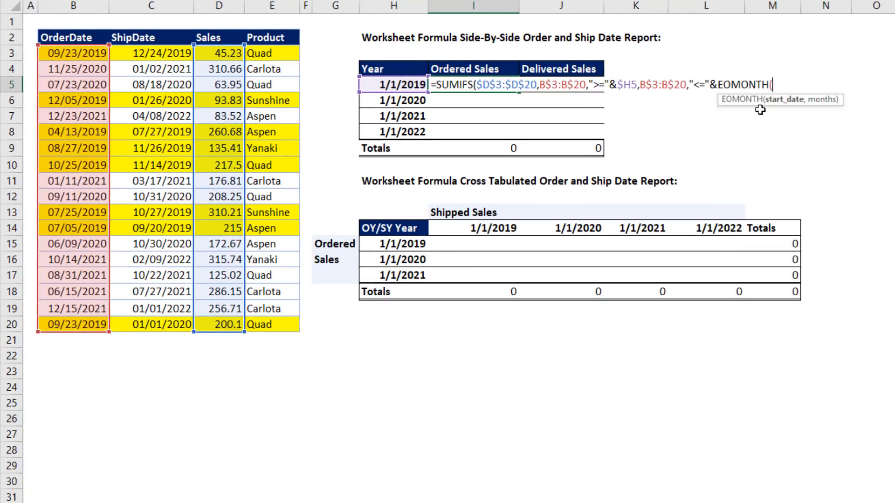
type("H5")
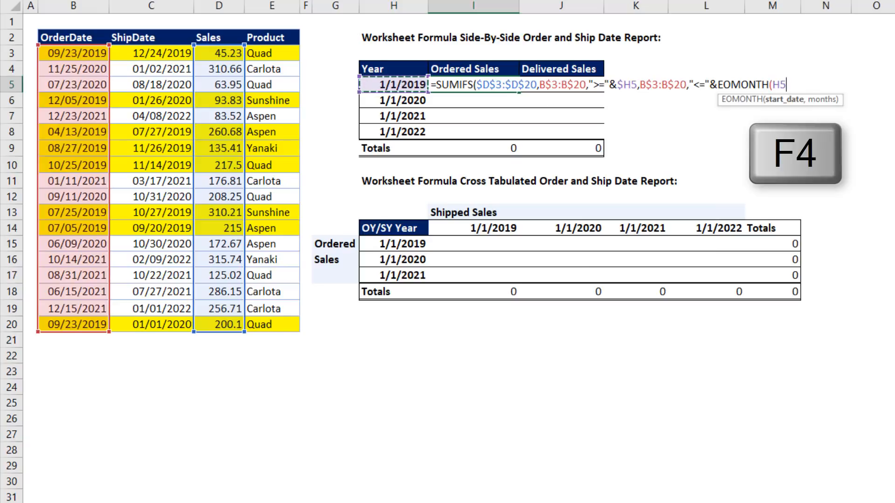
key("f4")
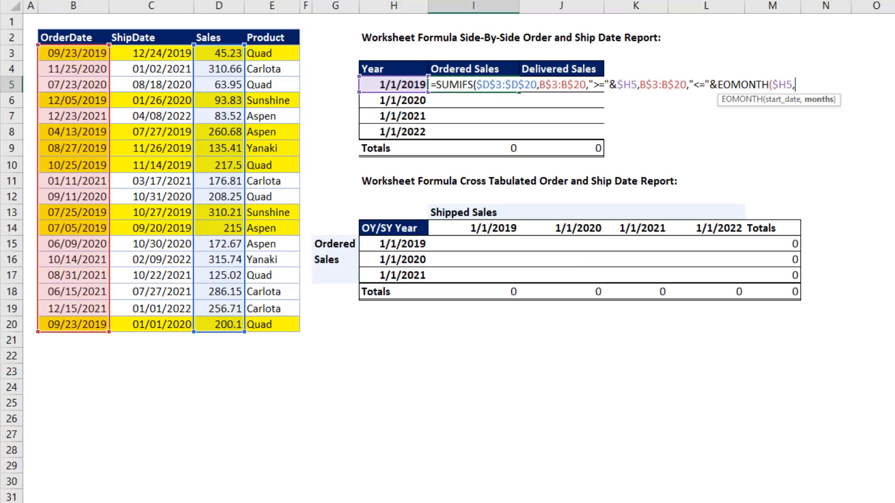
type("11")
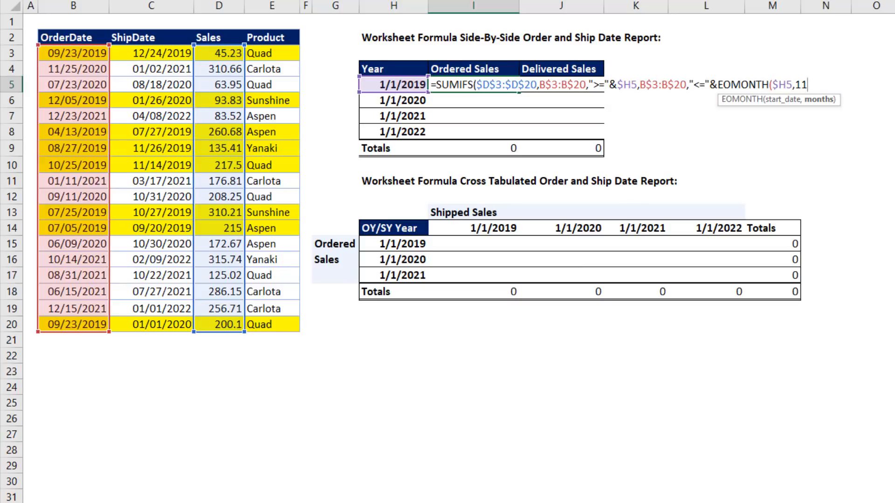
type("))")
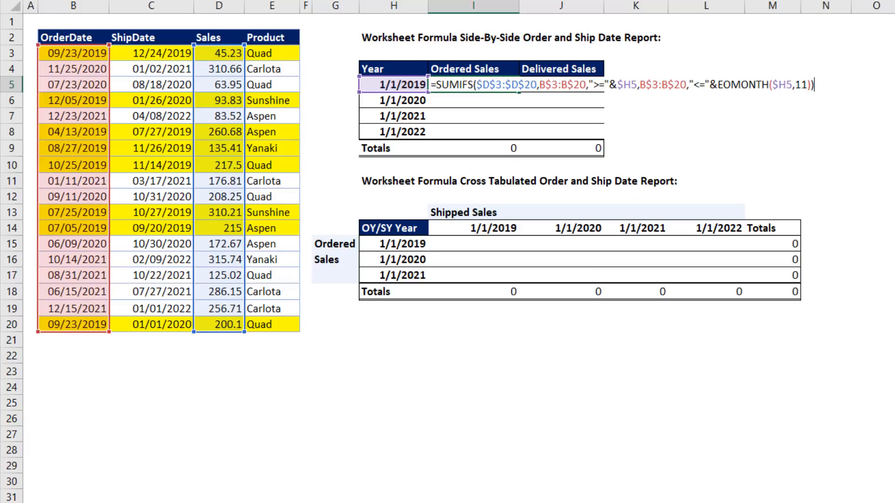
key("ctrl+enter")
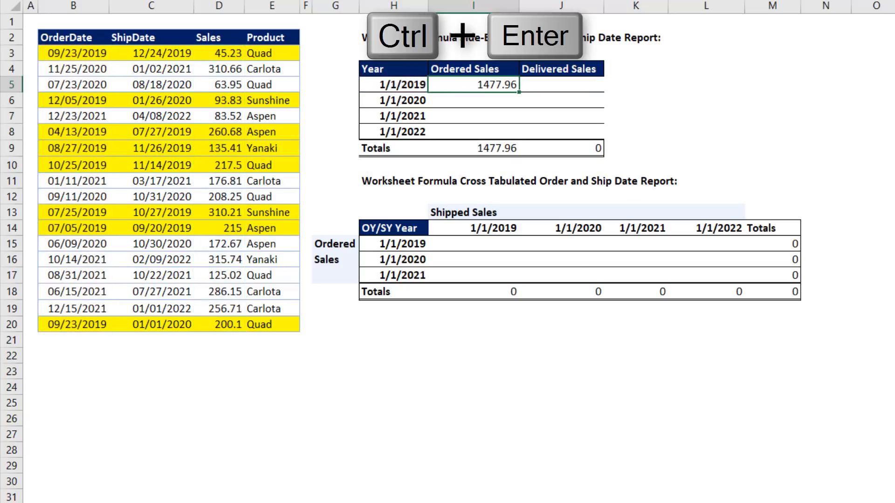
Copy the I5 formula across I5:J8 and check that J8 uses ShipDate
key("ctrl+enter")
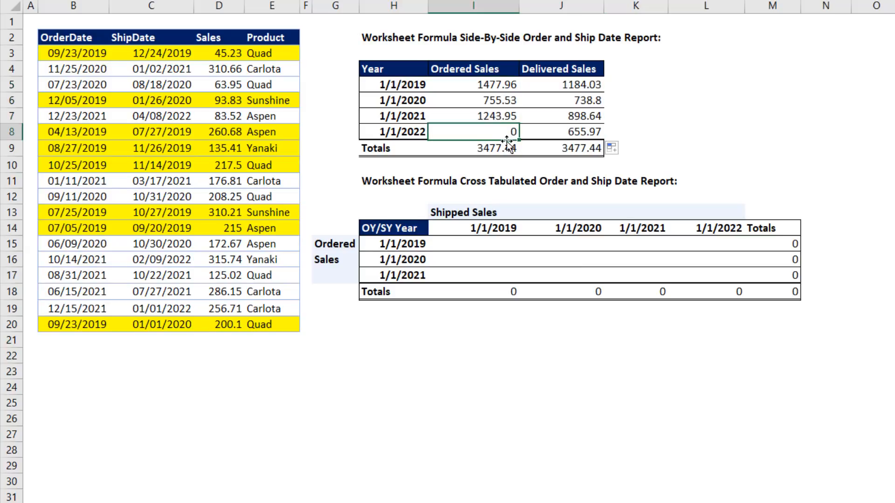
key("F2")
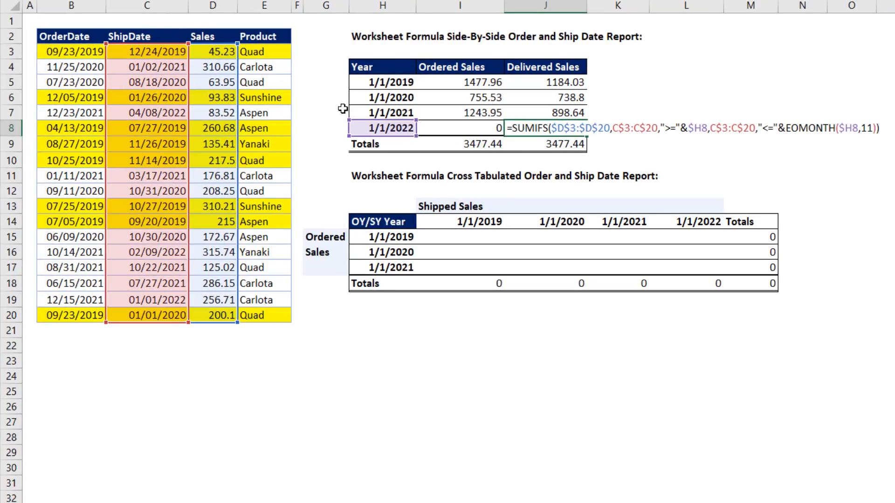
key("Return")
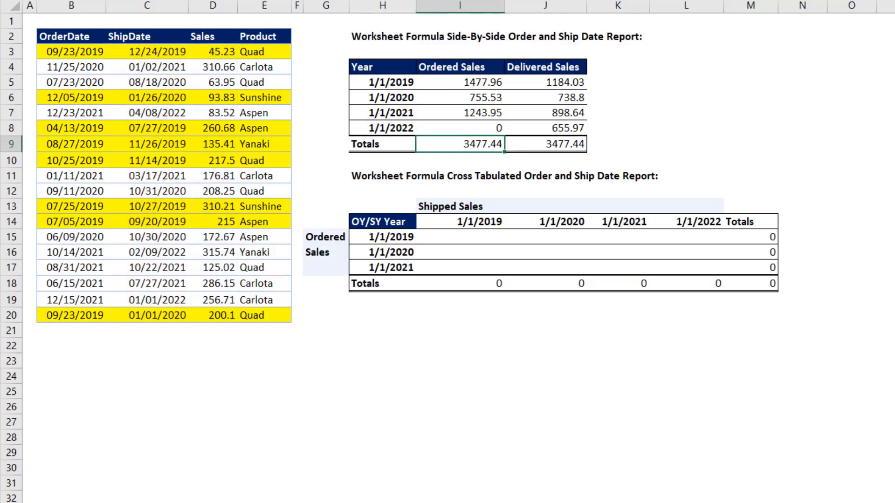
mouse_move(385, 118)
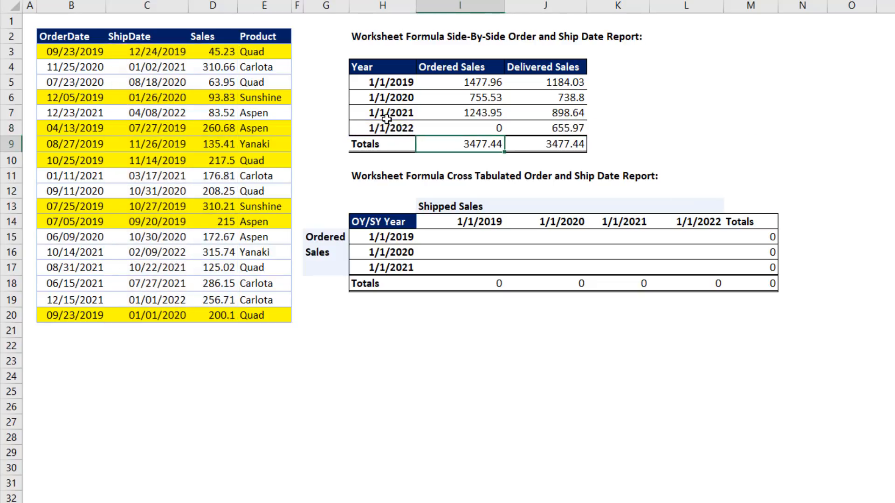
Apply a custom yyyy format so the year labels read 2019–2022
left_click(390, 81)
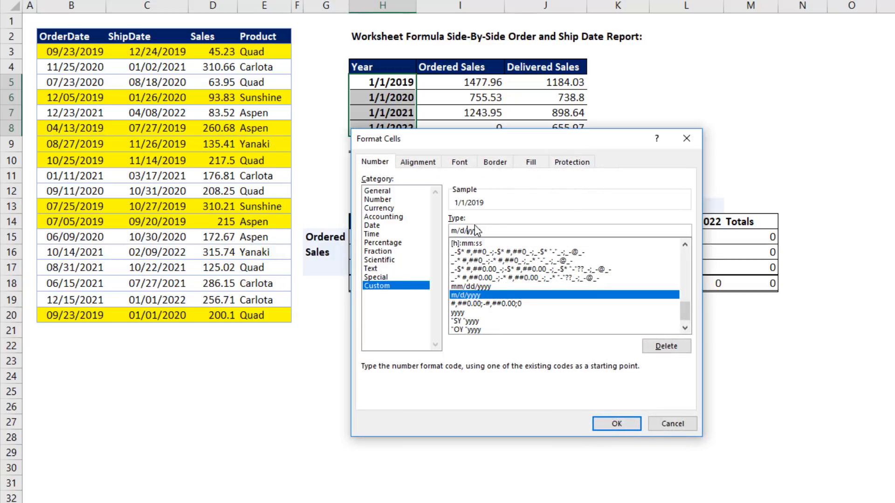
left_click(462, 313)
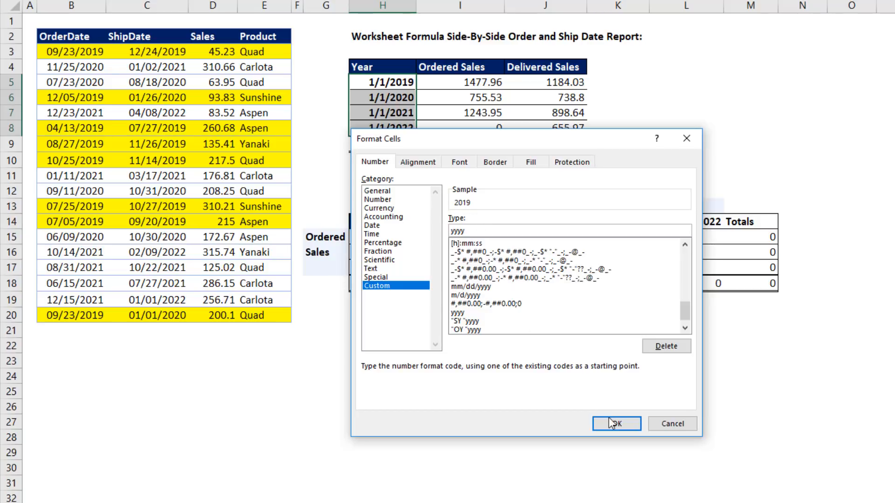
left_click(616, 424)
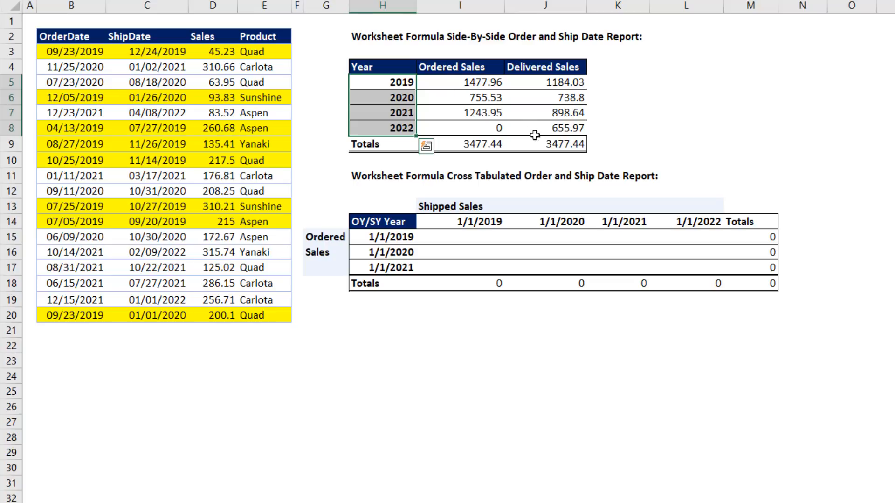
mouse_move(536, 143)
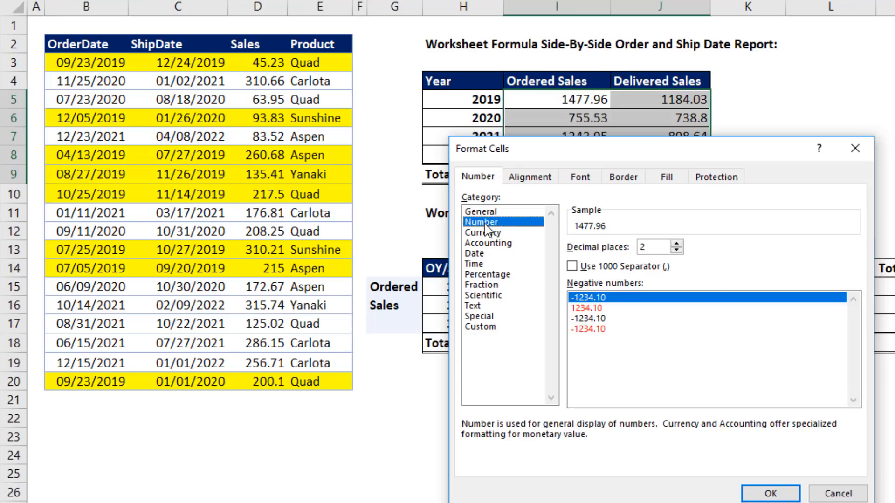
Choose Number with the 1000 separator, then view it as custom code #,##0.00
left_click(572, 267)
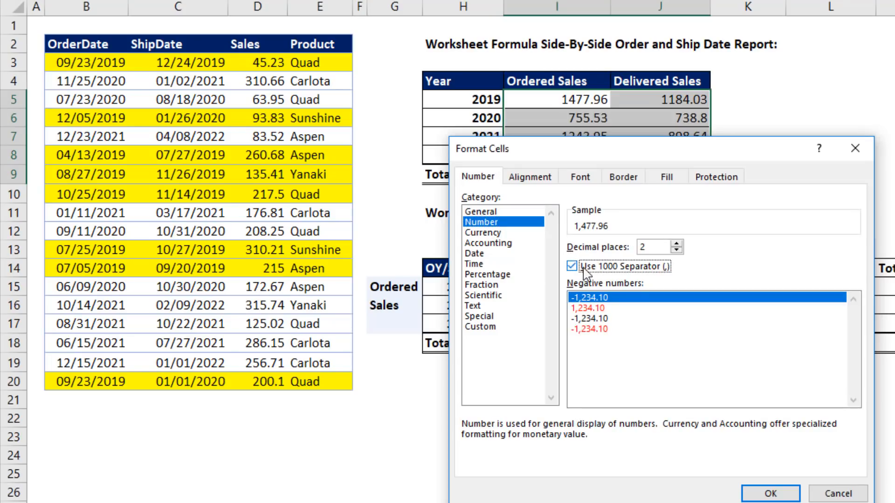
mouse_move(491, 334)
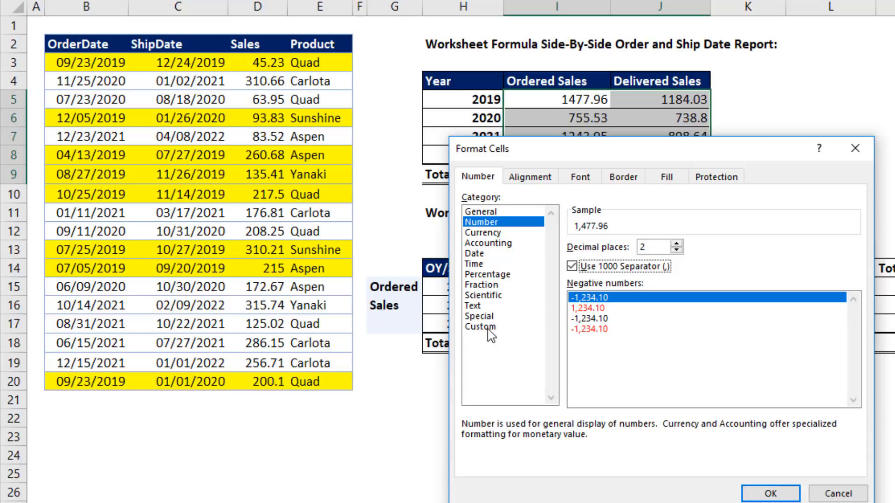
left_click(481, 327)
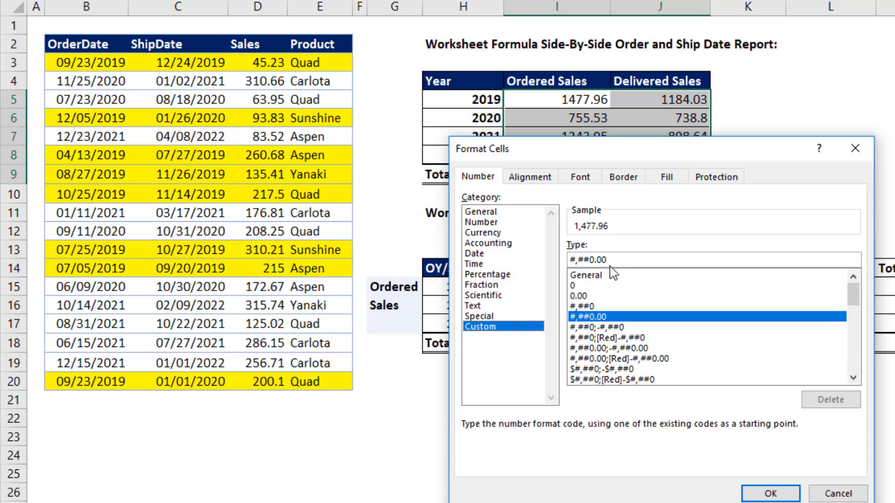
mouse_move(649, 278)
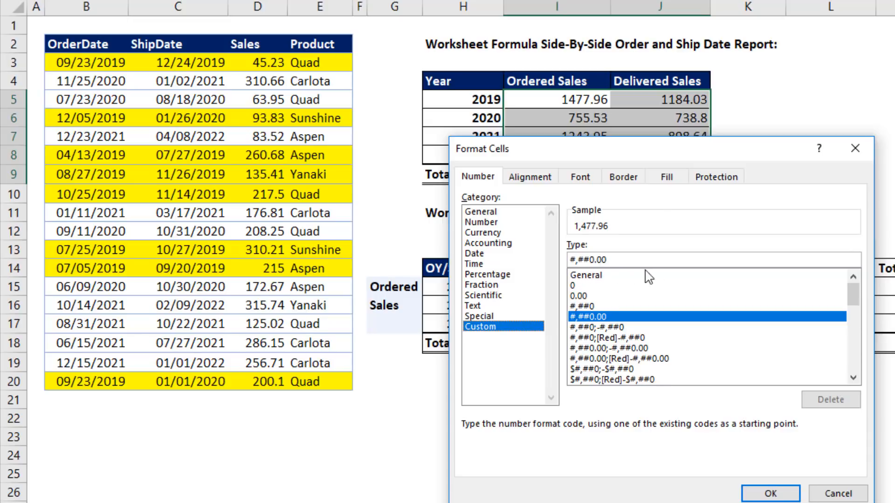
Extend the code to #,##0.00;-#,##0.00; to hide zeros, copy it, and apply it
left_click(613, 260)
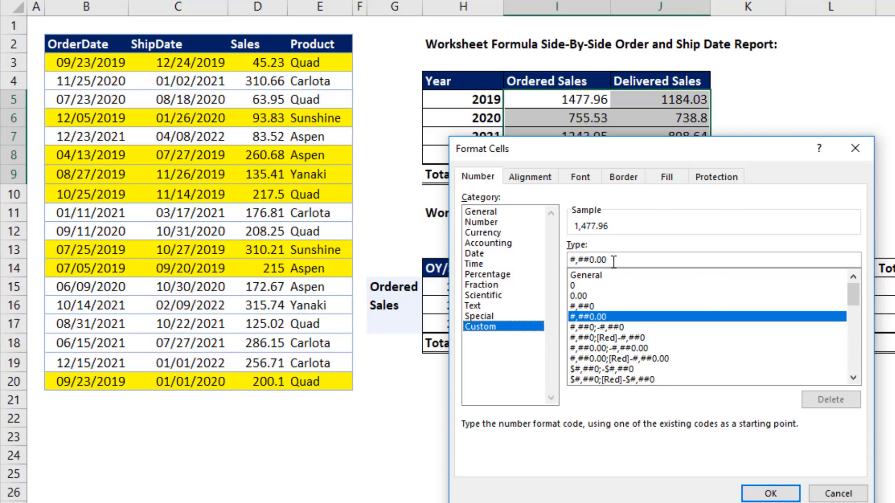
key("Ctrl+c")
type(";")
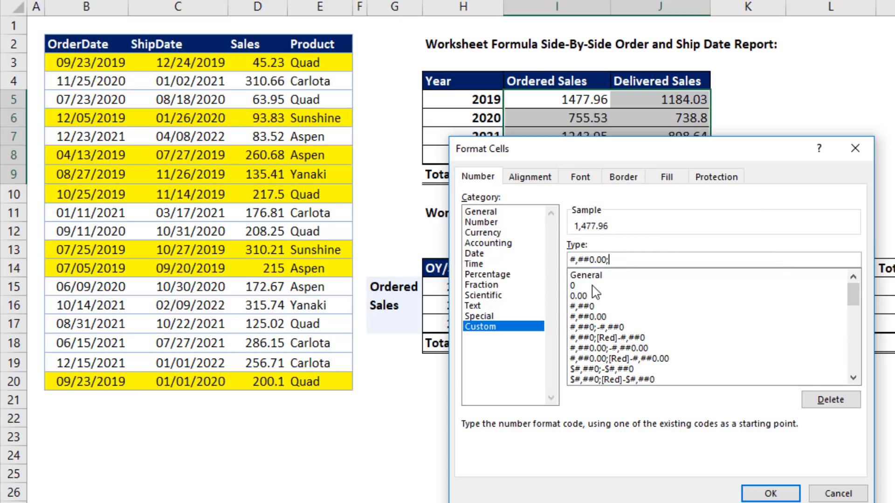
mouse_move(693, 302)
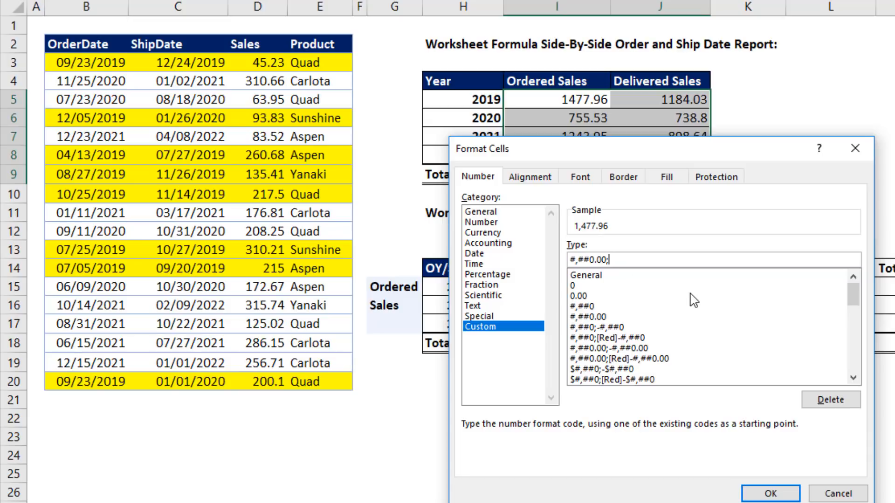
mouse_move(637, 300)
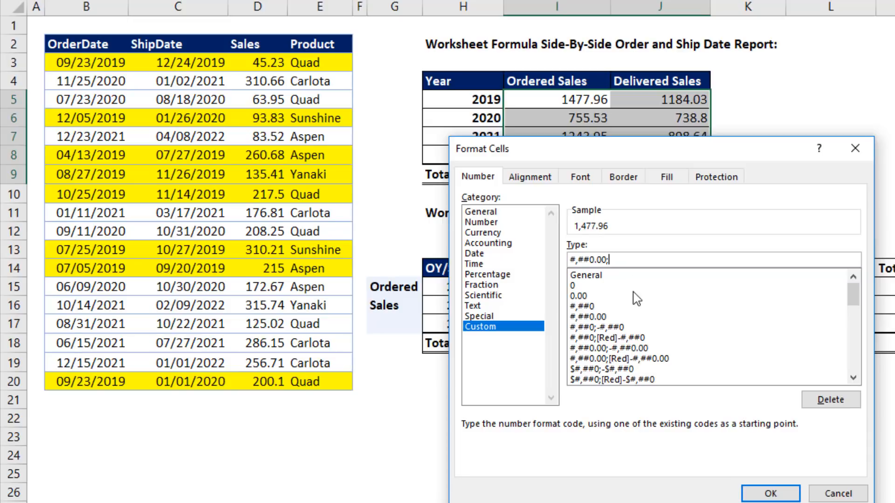
mouse_move(635, 302)
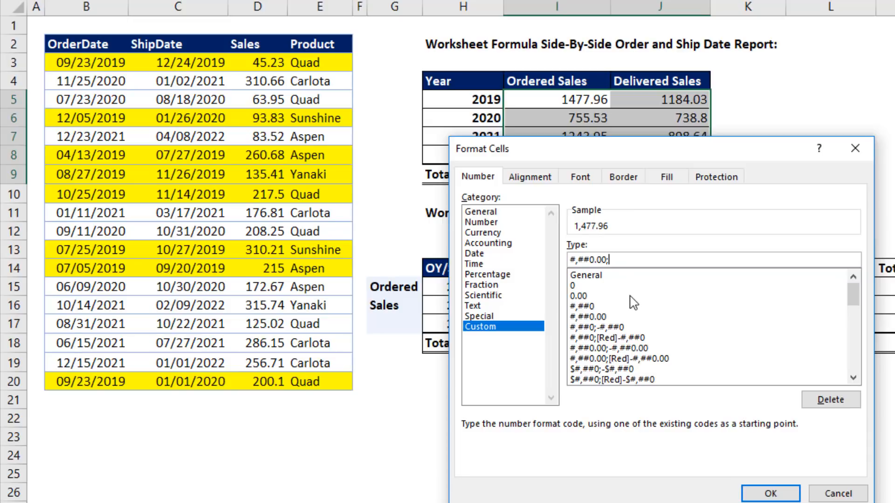
mouse_move(669, 273)
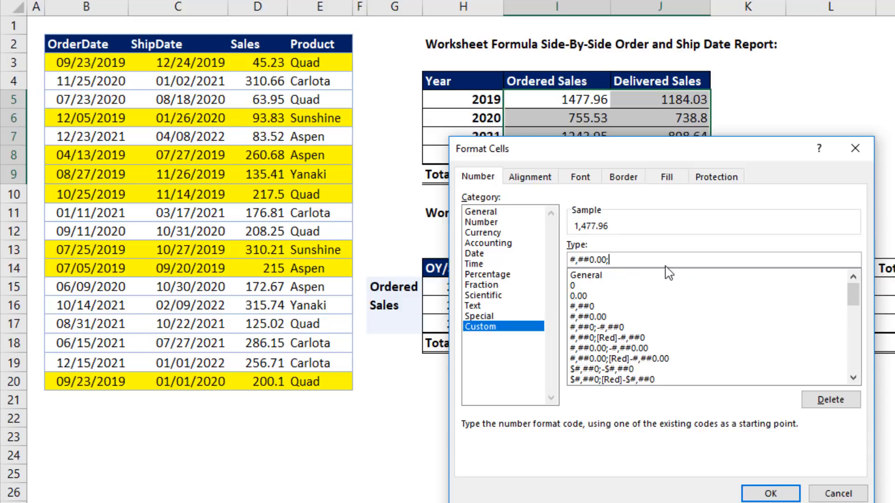
key("ctrl+v")
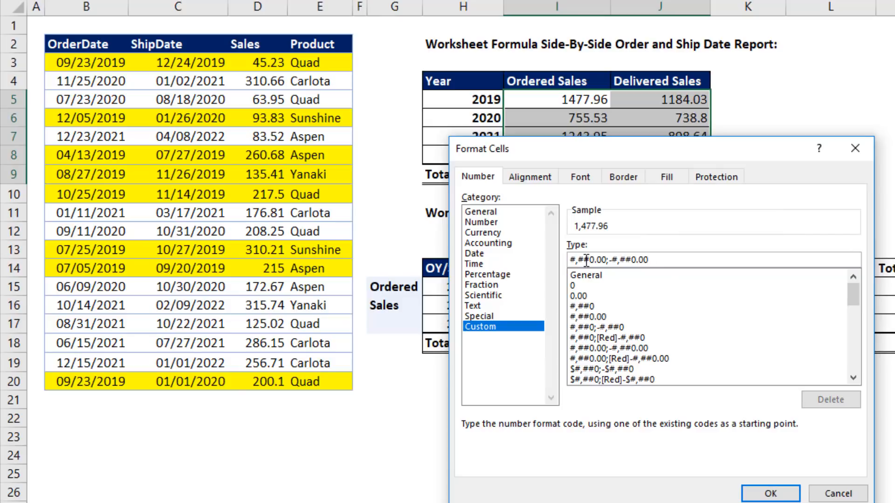
mouse_move(614, 276)
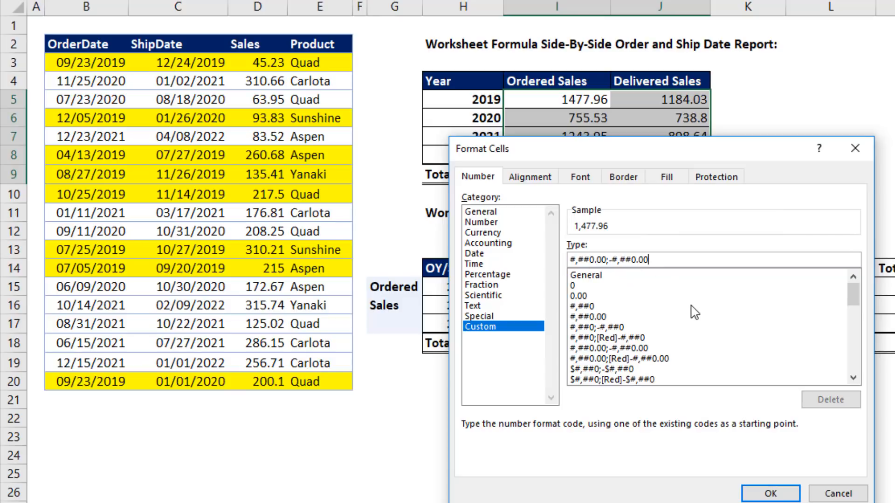
type(";")
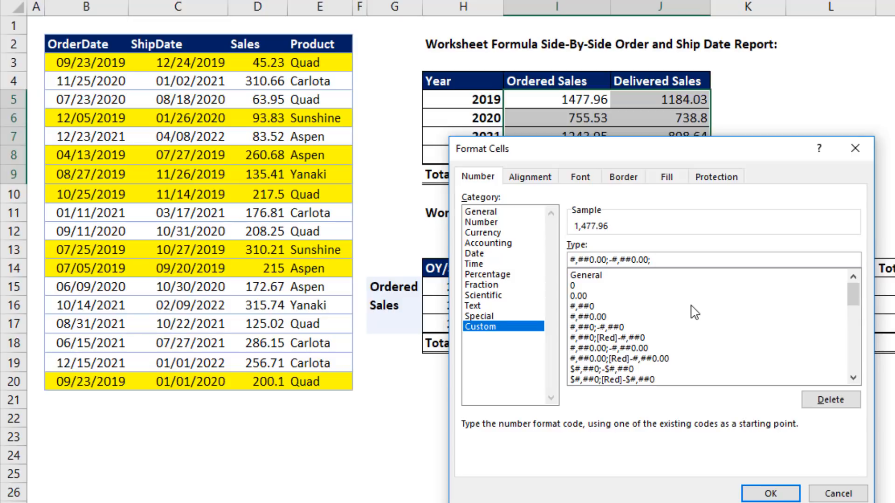
mouse_move(673, 253)
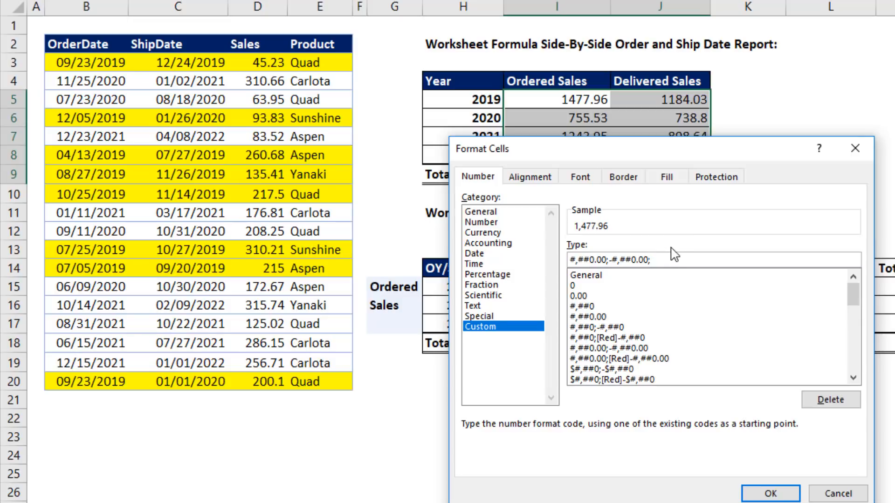
left_click(651, 260)
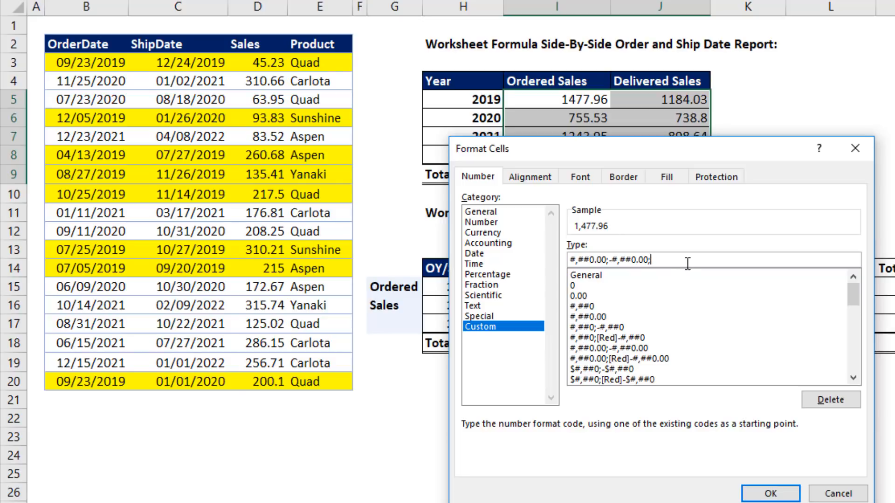
mouse_move(683, 358)
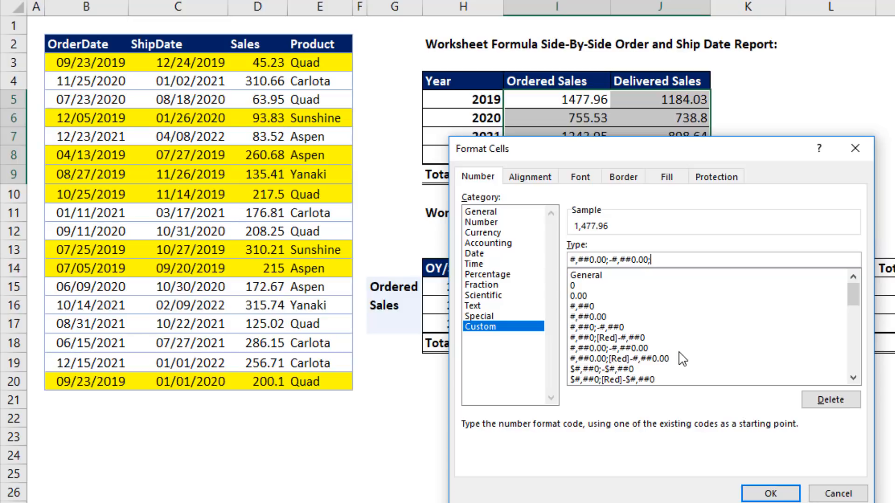
mouse_move(723, 204)
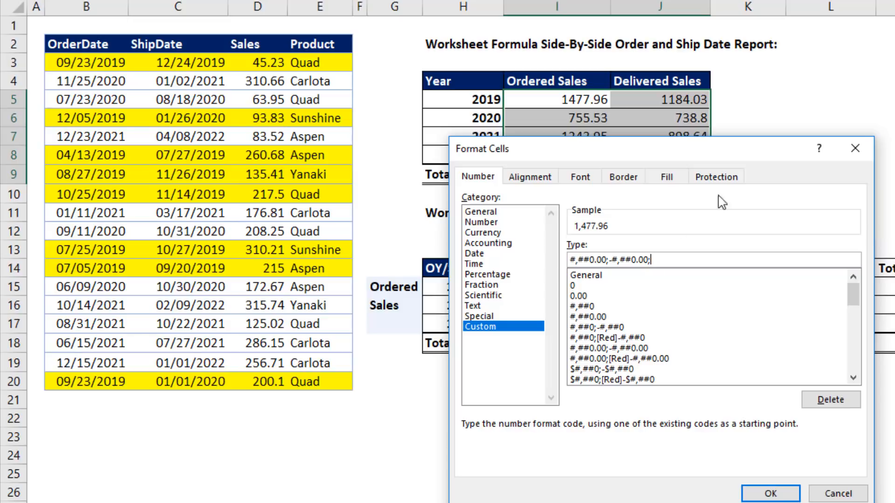
mouse_move(575, 274)
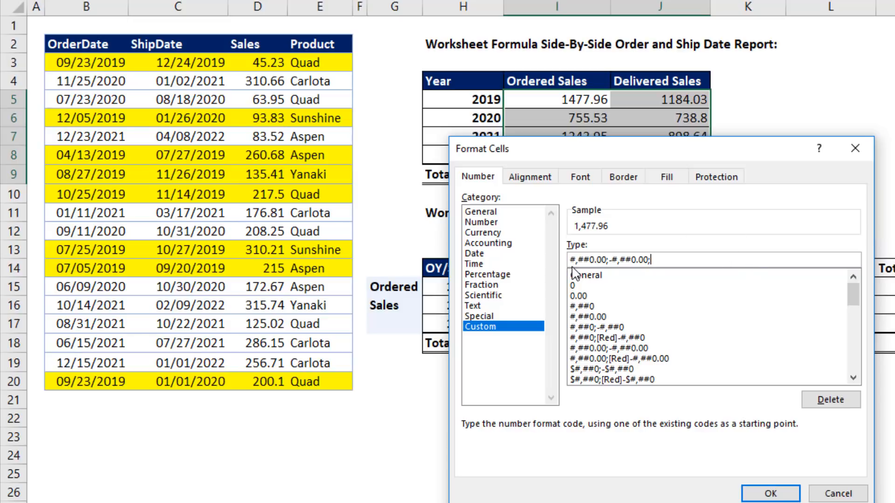
key("ctrl+c")
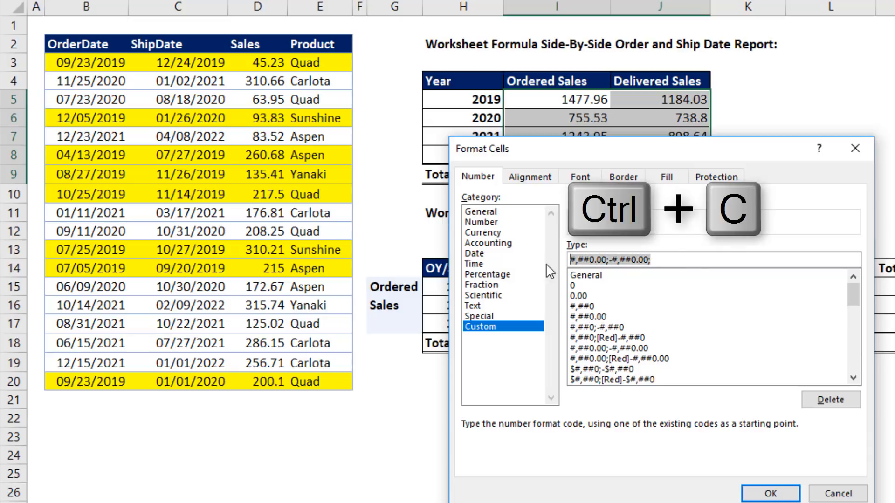
left_click(770, 494)
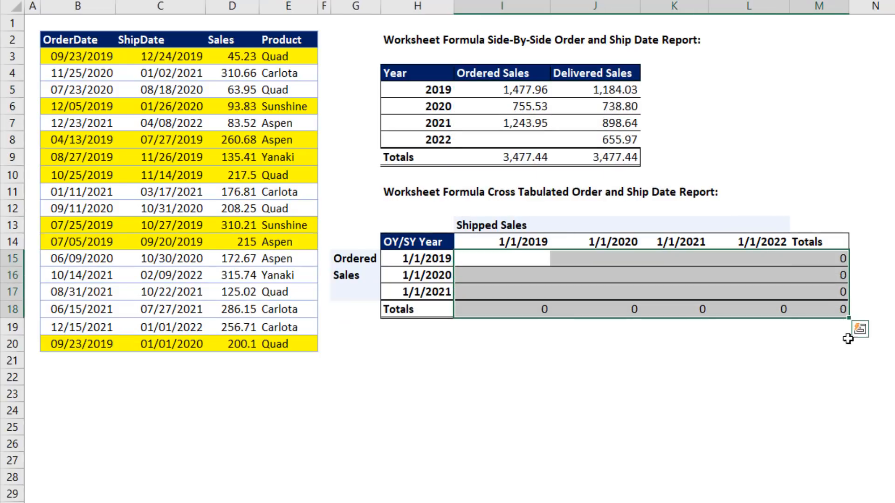
Paste the copied custom format code onto the cross-tab value and totals cells
key("ctrl+1")
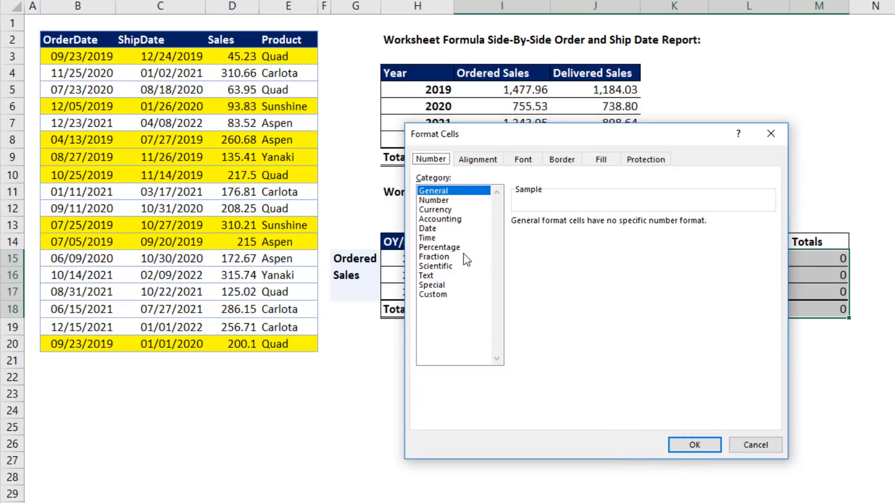
left_click(433, 295)
type("#,##0.00;-#,##0.00;")
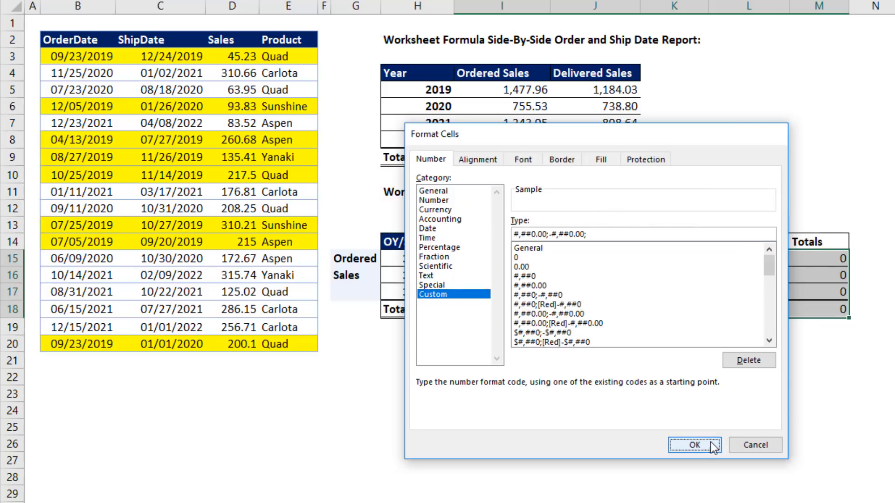
left_click(695, 445)
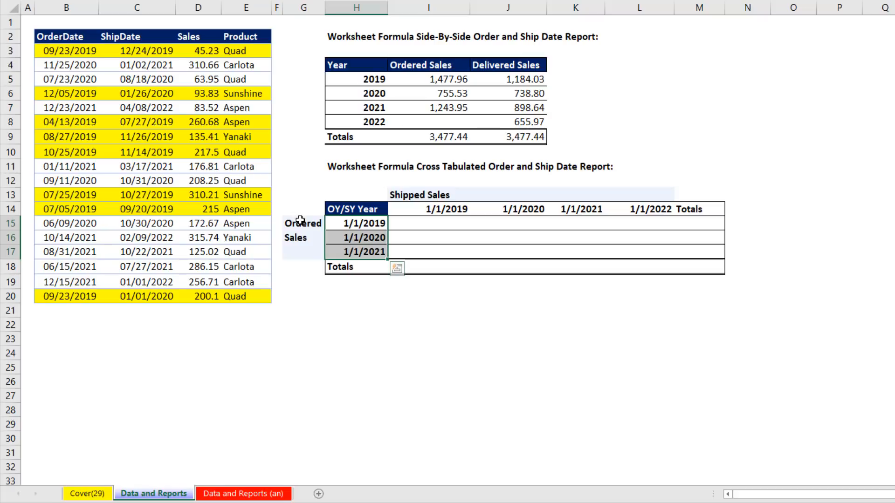
Apply the custom format "OY "yyyy to H15:H17 so they read OY 2019–2021
key("ctrl+1")
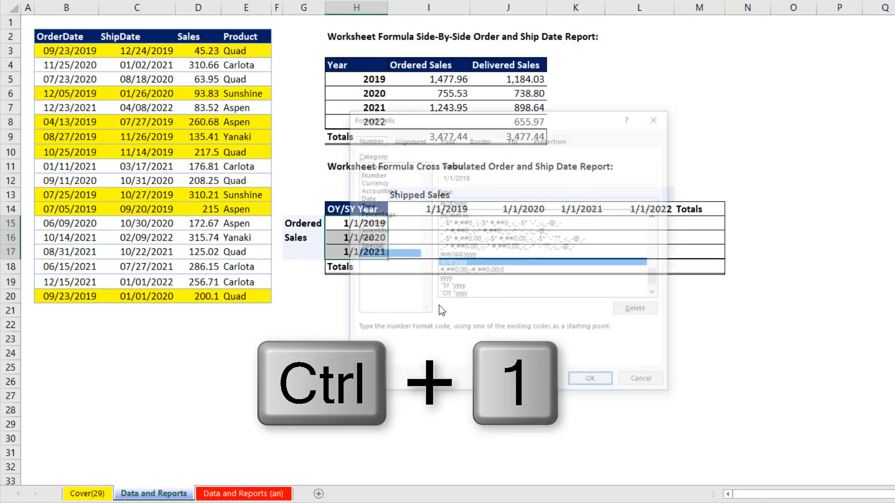
key("ctrl+1")
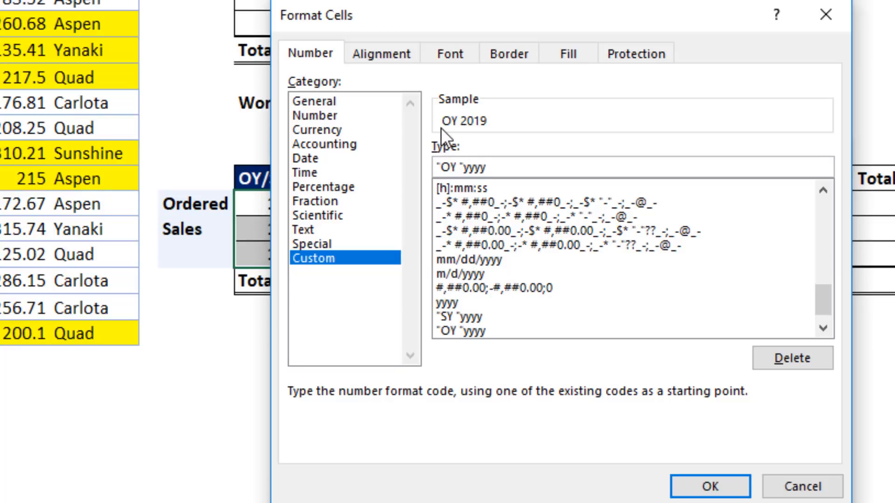
left_click(710, 487)
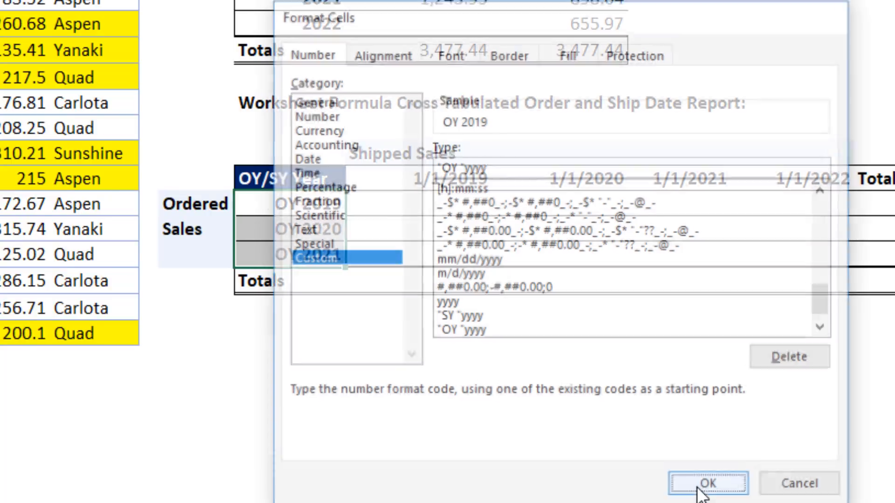
left_click(707, 483)
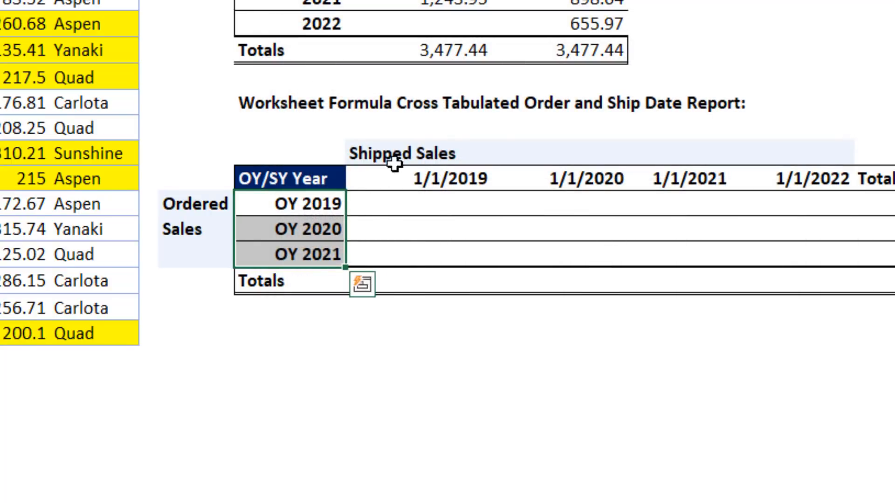
mouse_move(356, 189)
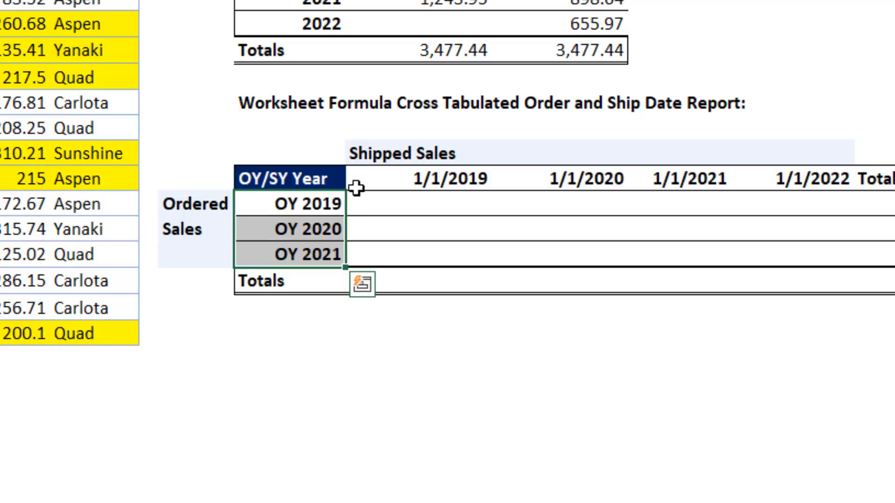
mouse_move(333, 260)
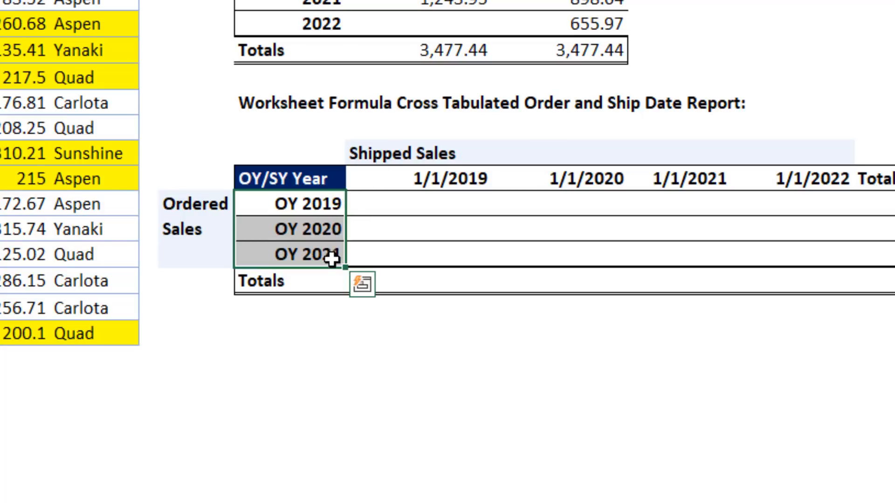
mouse_move(401, 211)
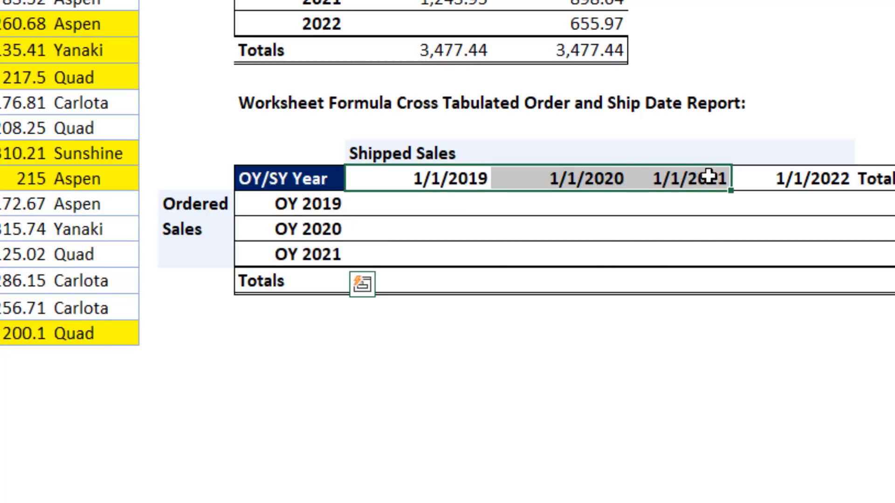
Give headers I14:L14 the custom format "SY "yyyy, showing SY 2019 through SY 2022
key("ctrl+1")
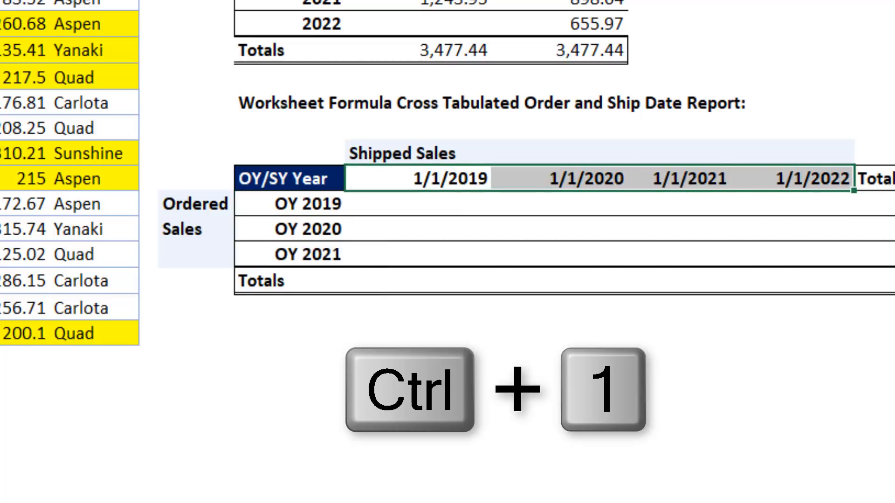
key("ctrl+1")
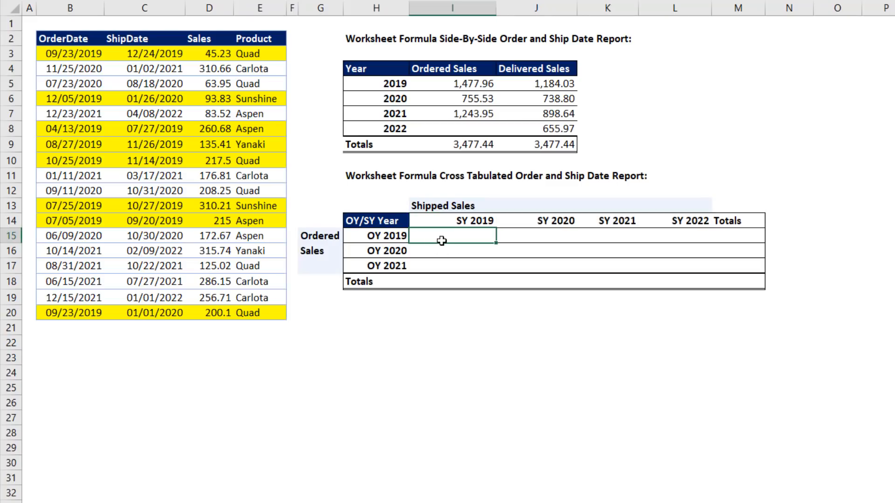
mouse_move(206, 54)
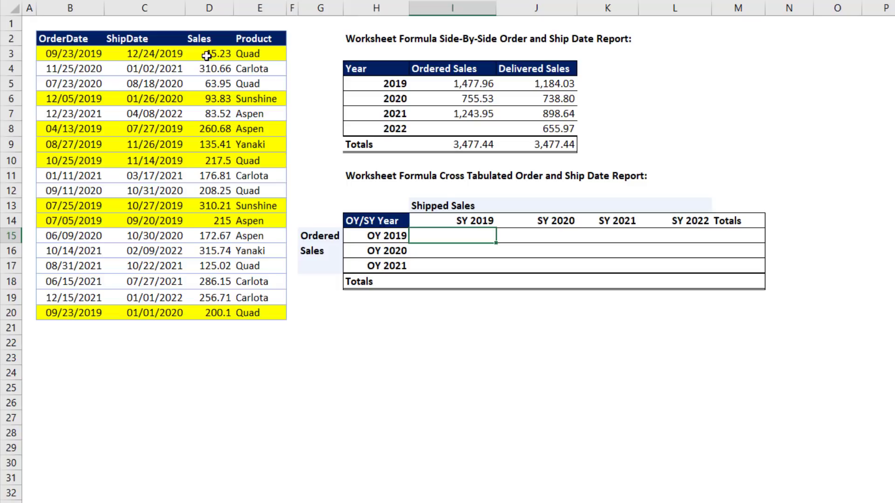
mouse_move(448, 276)
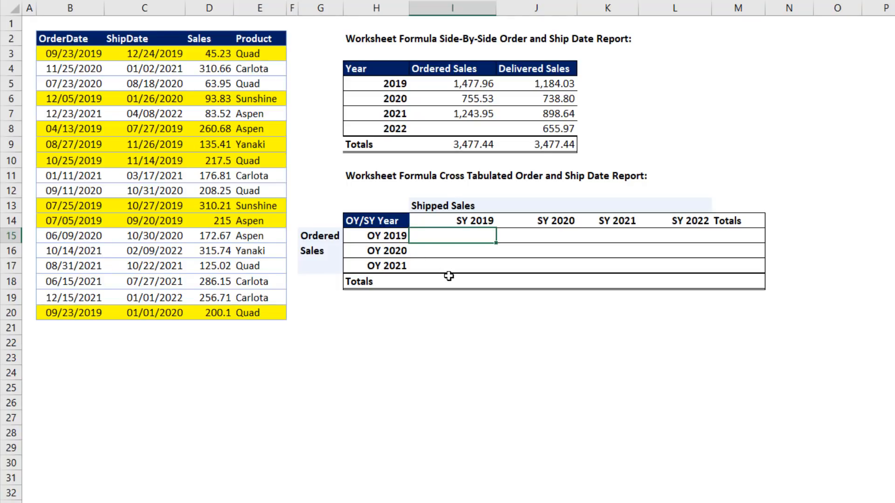
mouse_move(484, 261)
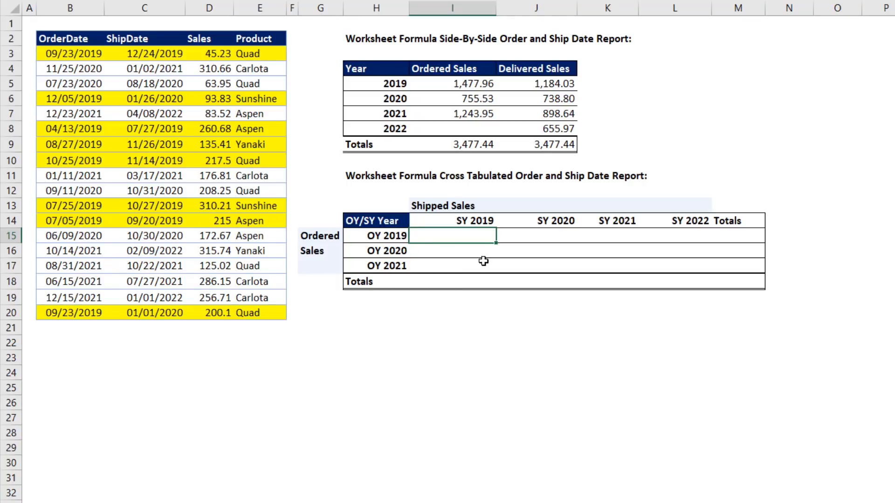
mouse_move(457, 267)
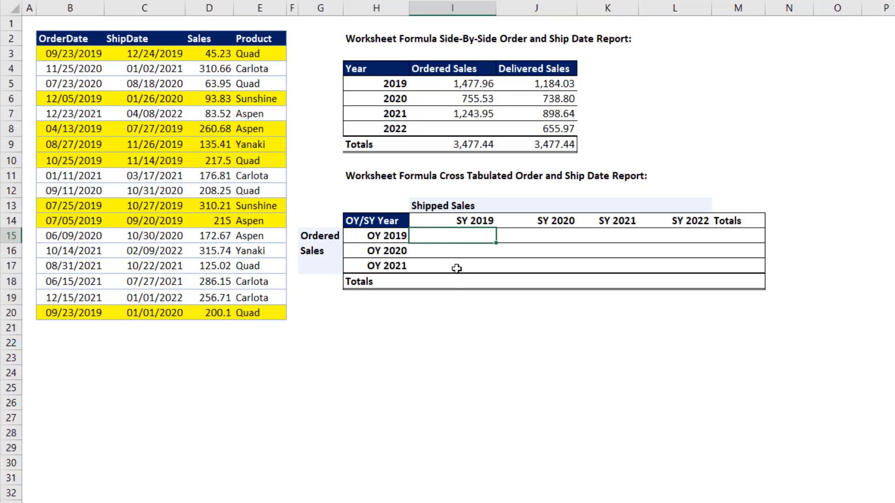
mouse_move(480, 228)
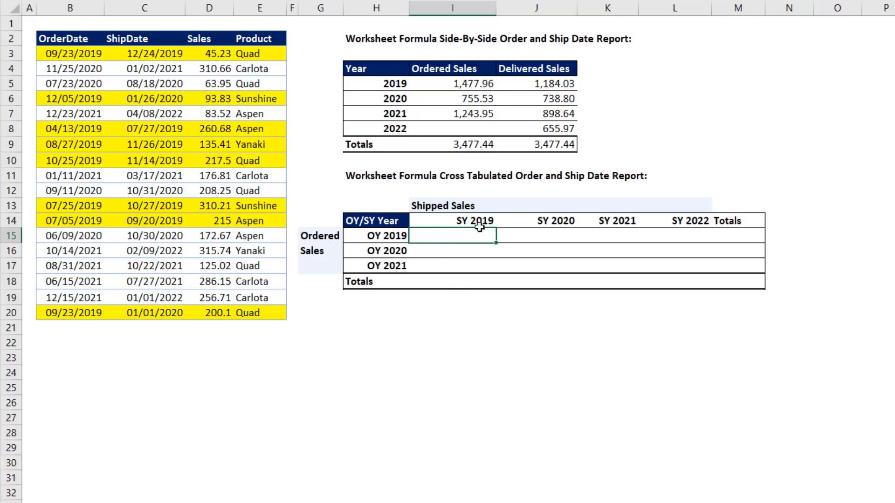
mouse_move(144, 194)
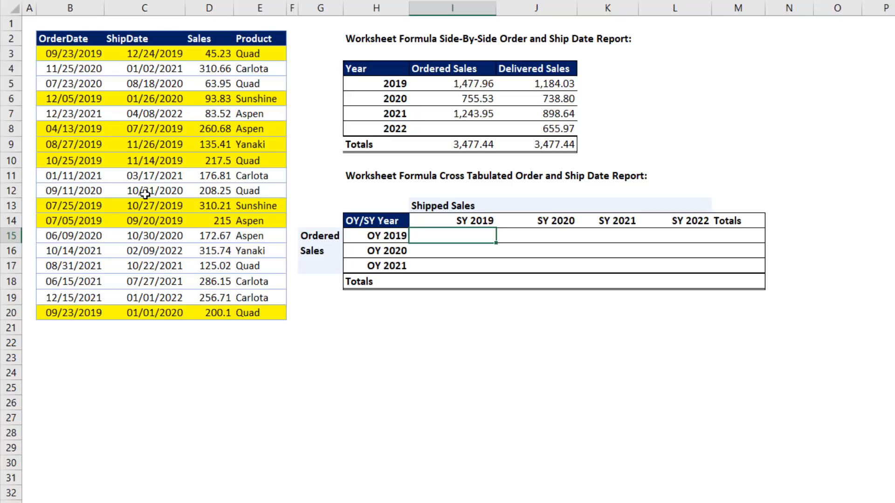
Start I15's SUMIFS over $D$3:$D$20 with order dates $B$3:$B$20 >= $H15
type("=sumi")
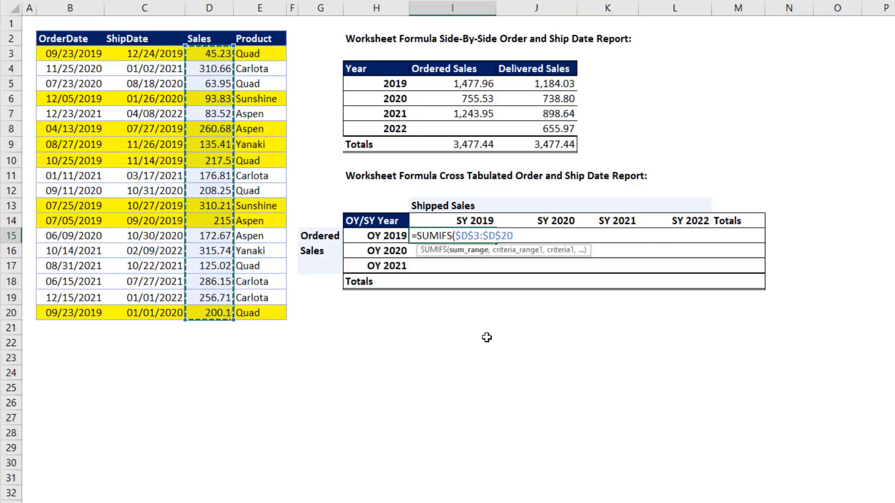
type(",B3:B20")
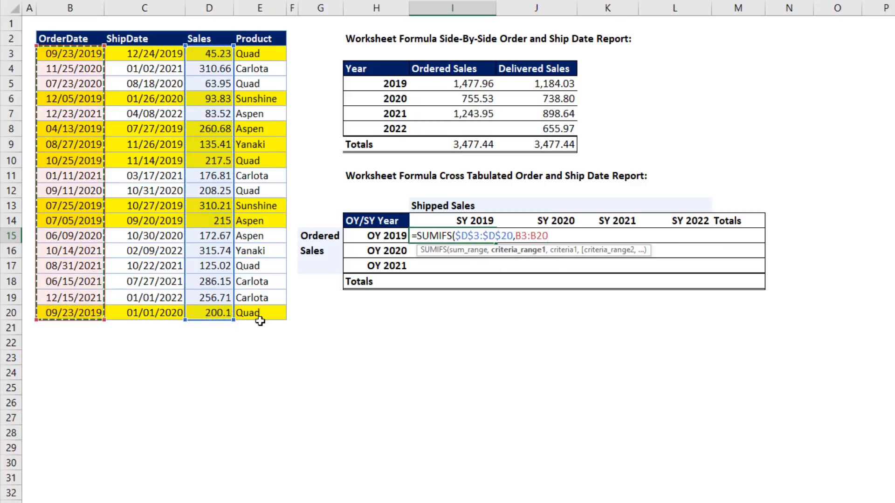
key("F4")
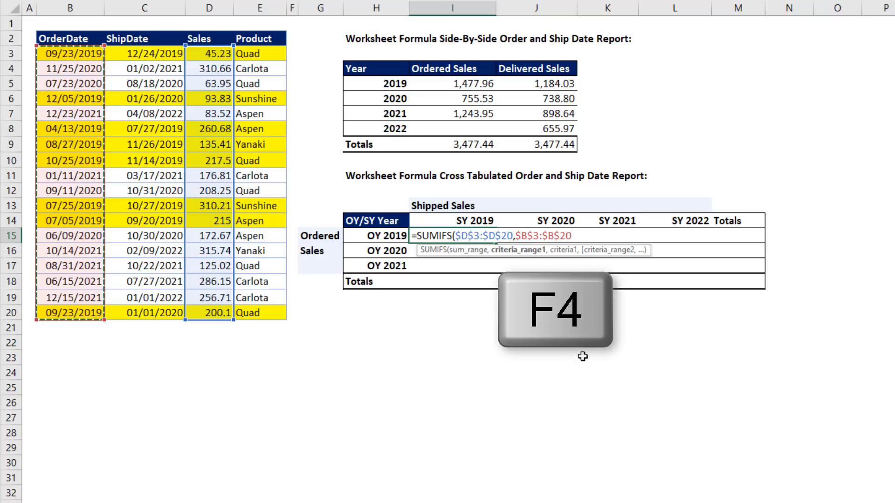
key("f4")
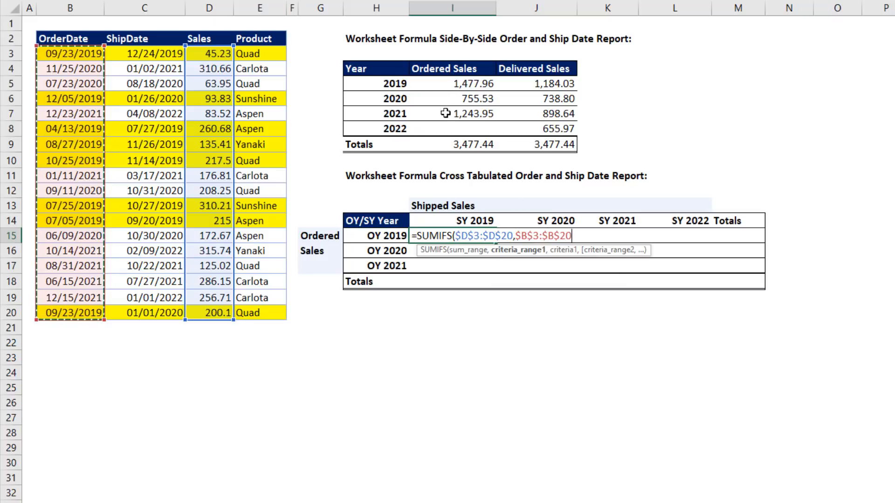
mouse_move(522, 69)
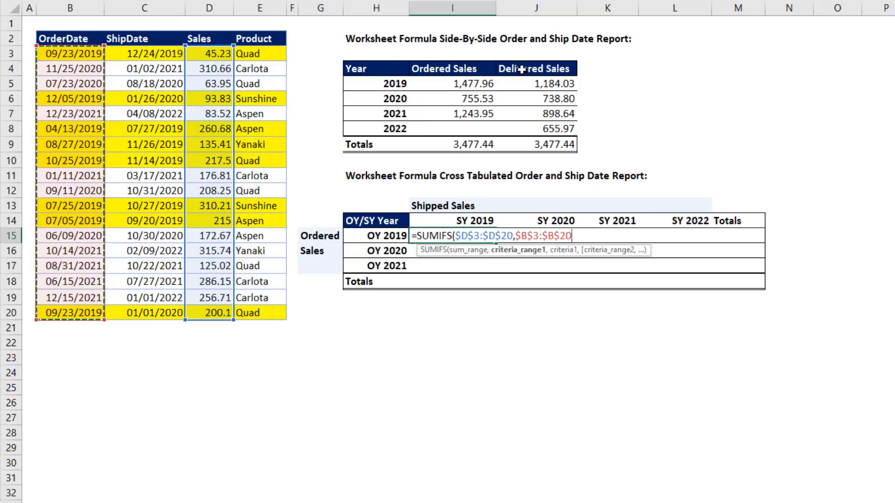
mouse_move(396, 210)
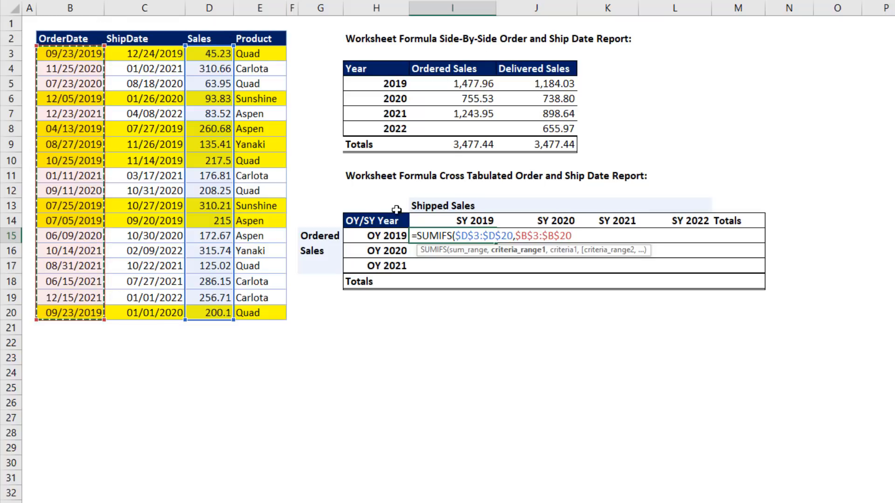
mouse_move(613, 261)
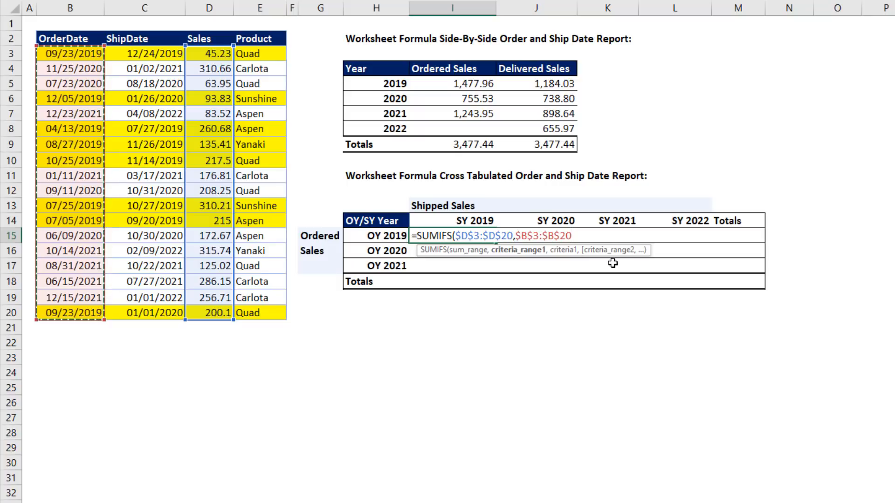
type(",")
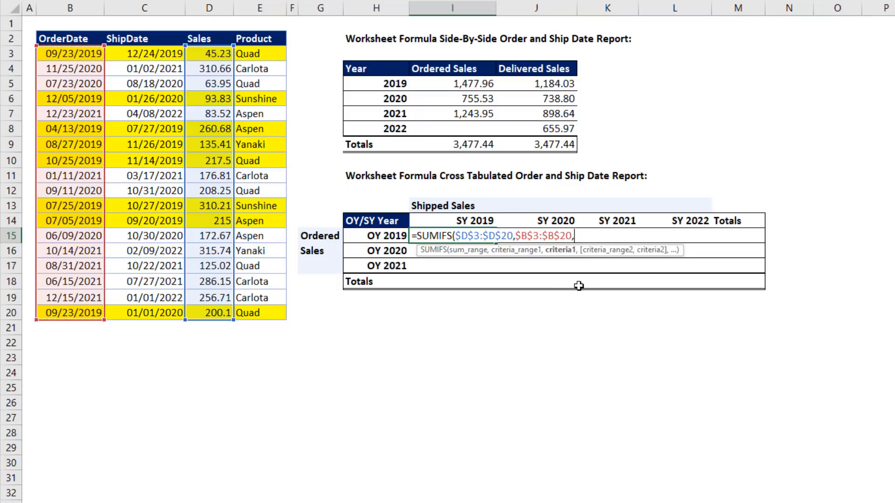
mouse_move(558, 273)
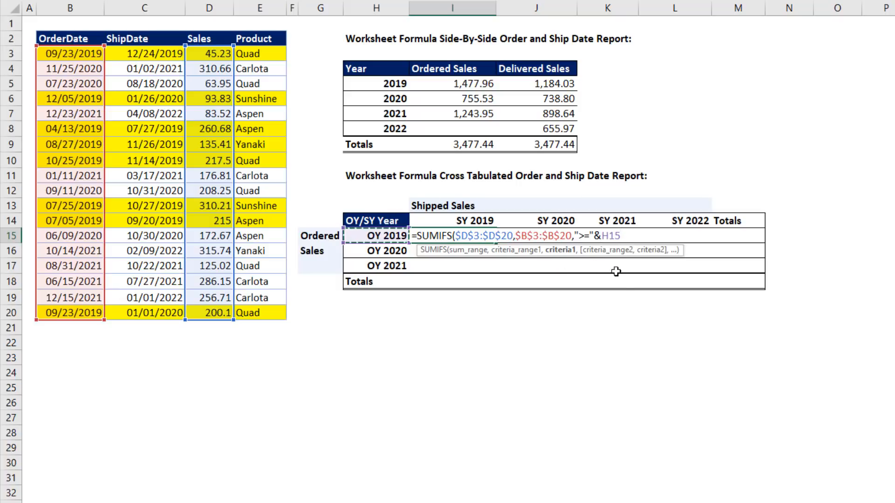
key("f4")
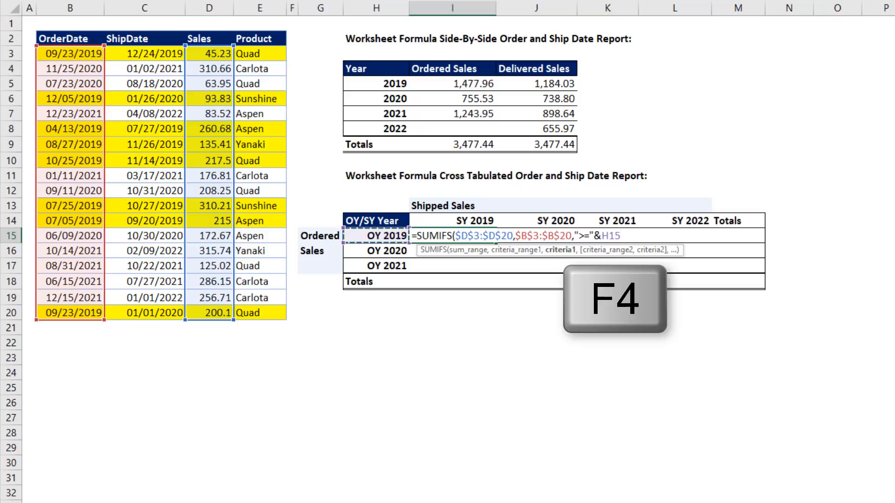
key("f4")
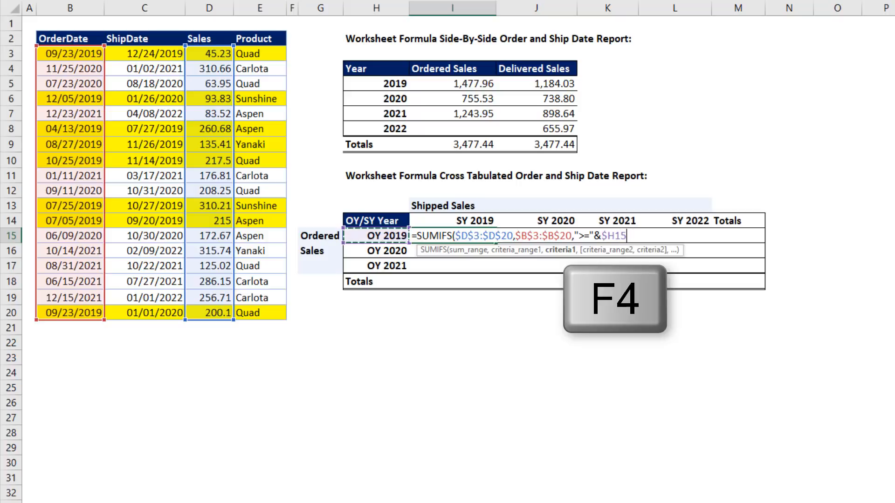
Add the second order-date condition: $B$3:$B$20 <= EOMONTH($H15,11)
type(",")
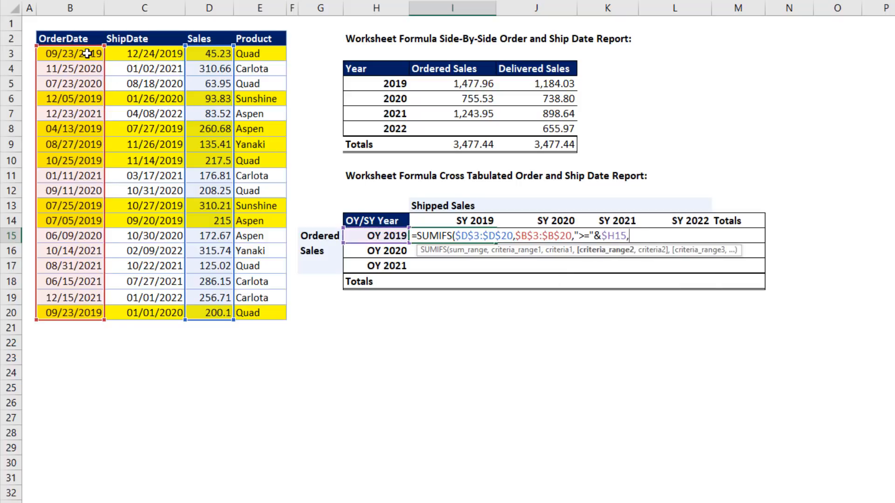
key("f4")
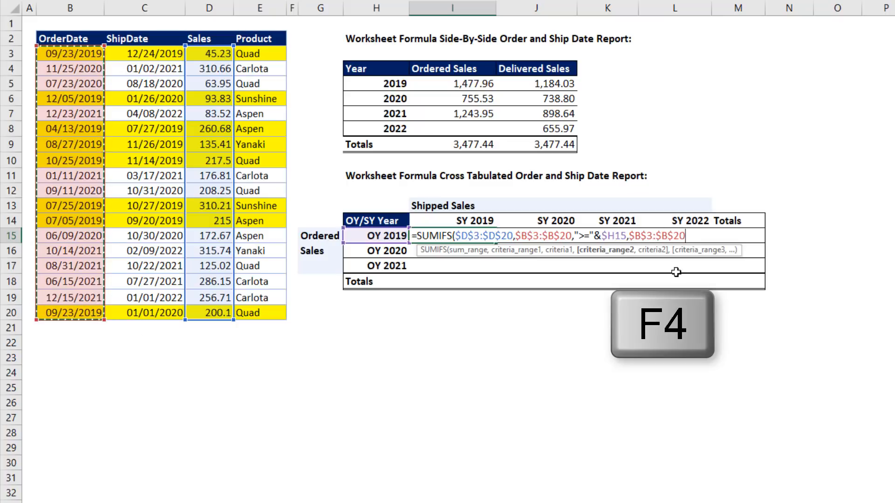
type(",")
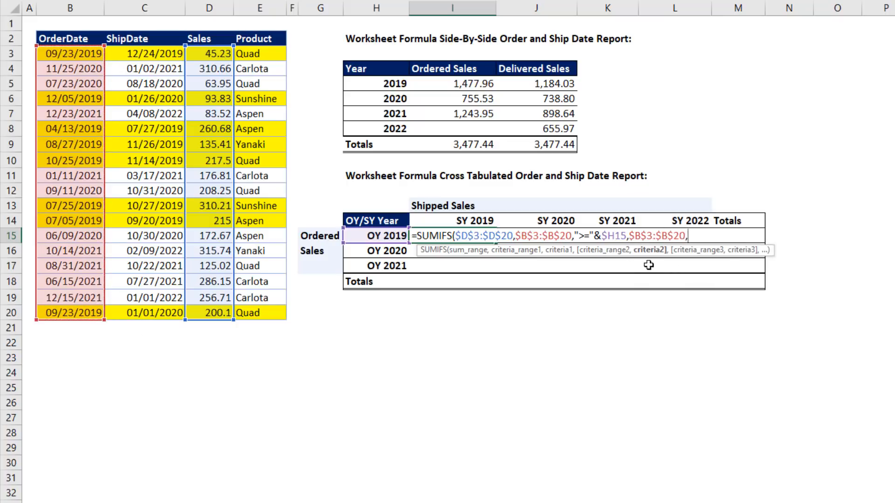
type("\"<=\"&")
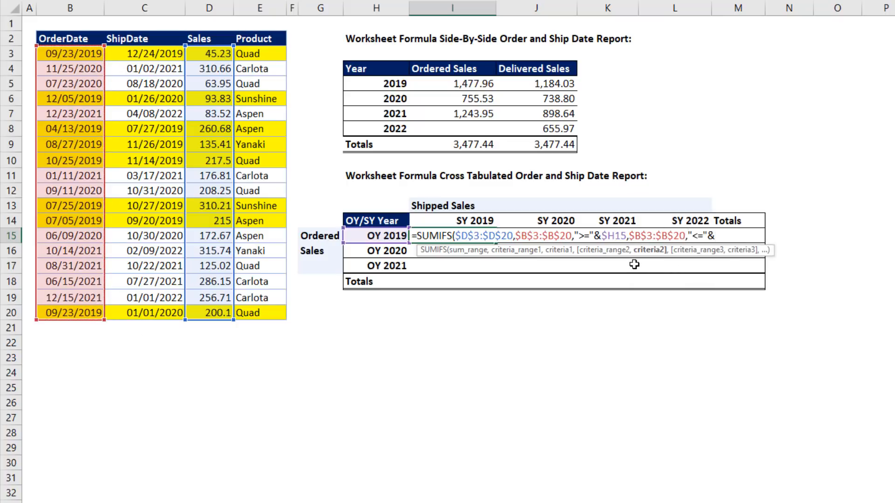
type("EOMONTH(H15")
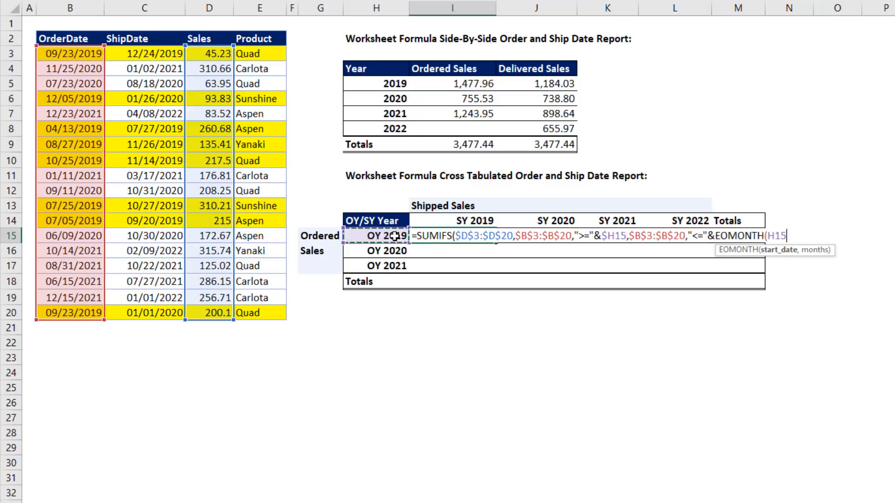
type(",11")
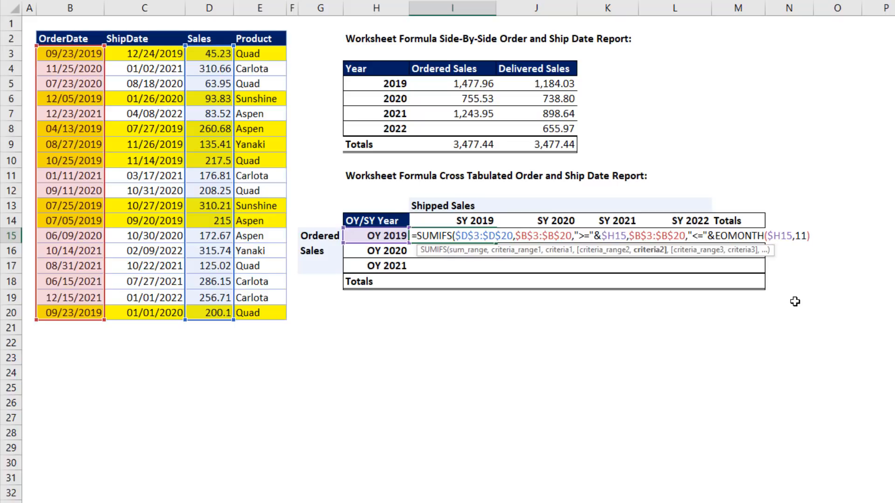
type(")")
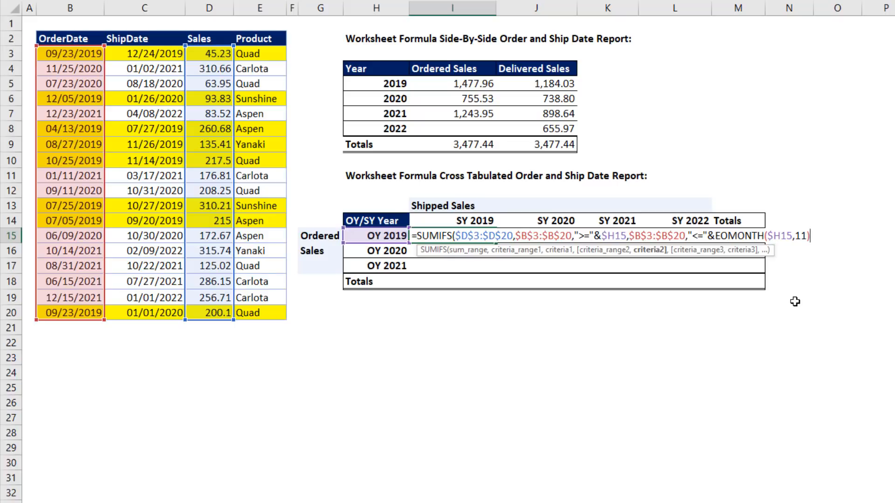
mouse_move(572, 314)
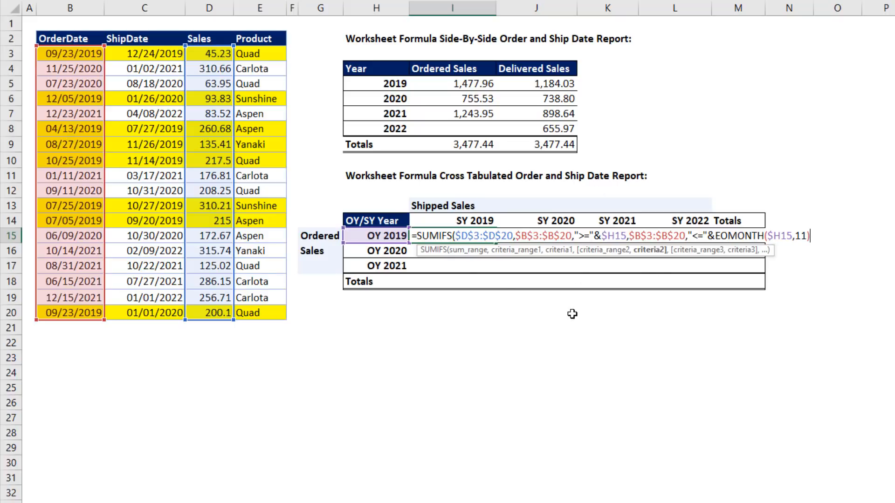
mouse_move(521, 261)
type(",")
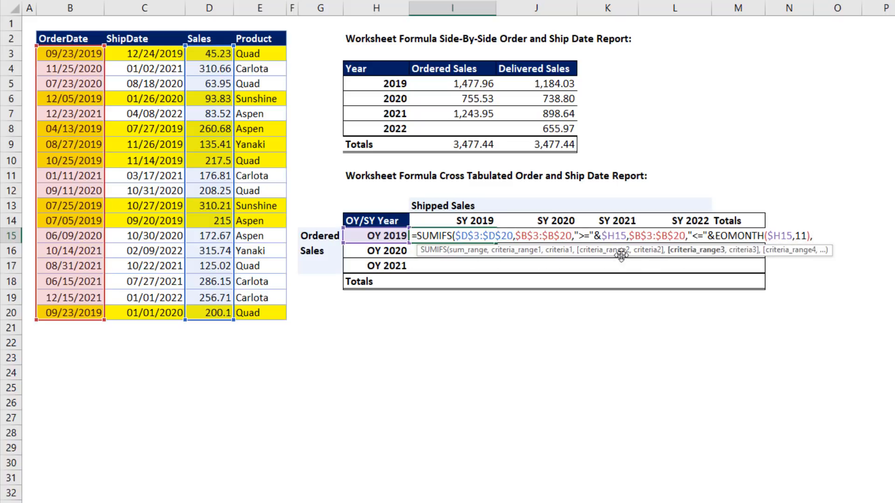
mouse_move(807, 336)
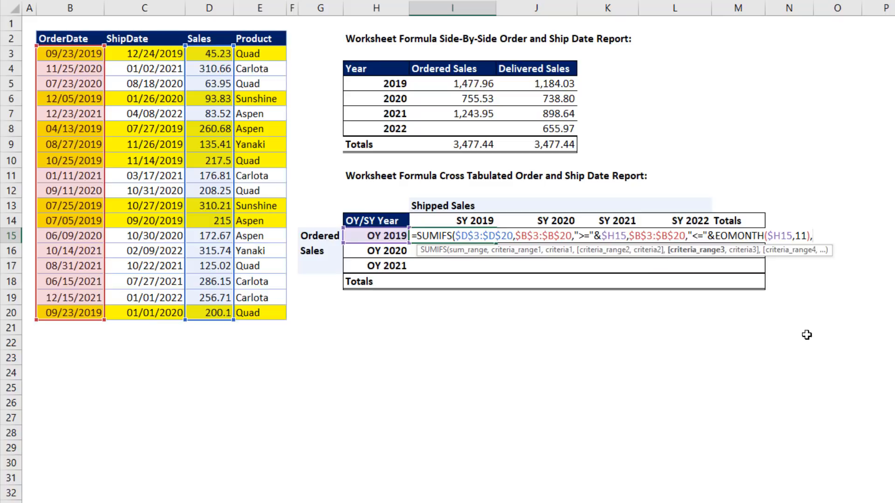
Add criteria range $C$3:$C$20 compared against row-locked header I$14
left_click_drag(143, 54, 143, 175)
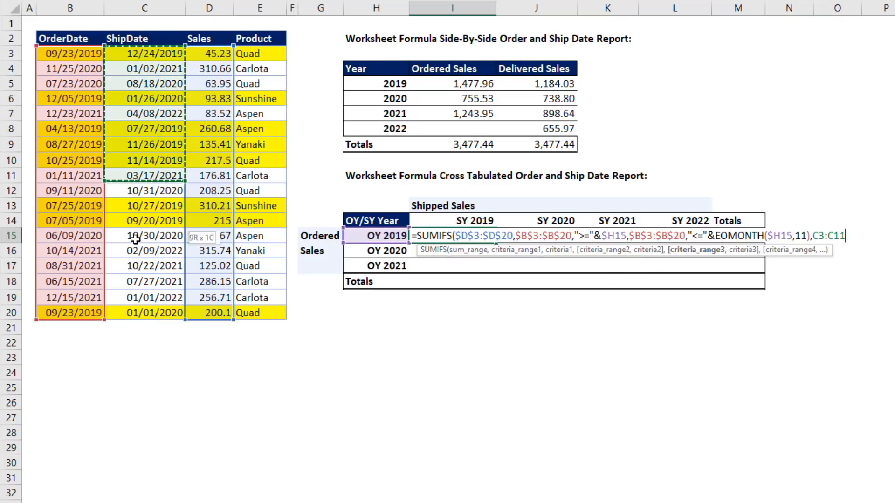
key("f4")
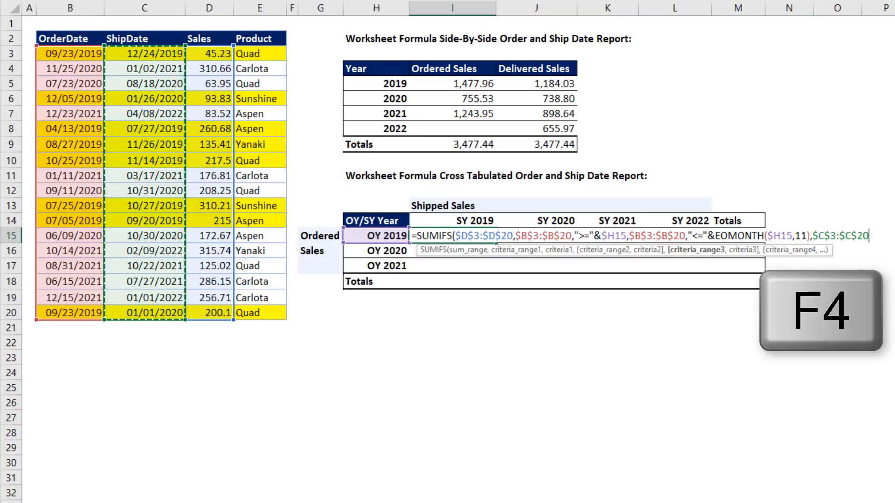
key("f4")
type(",\"<")
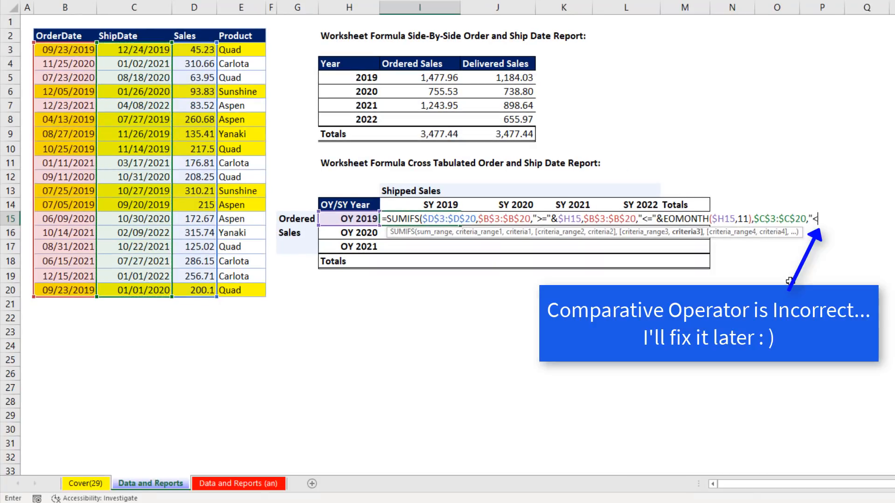
type("=\"&")
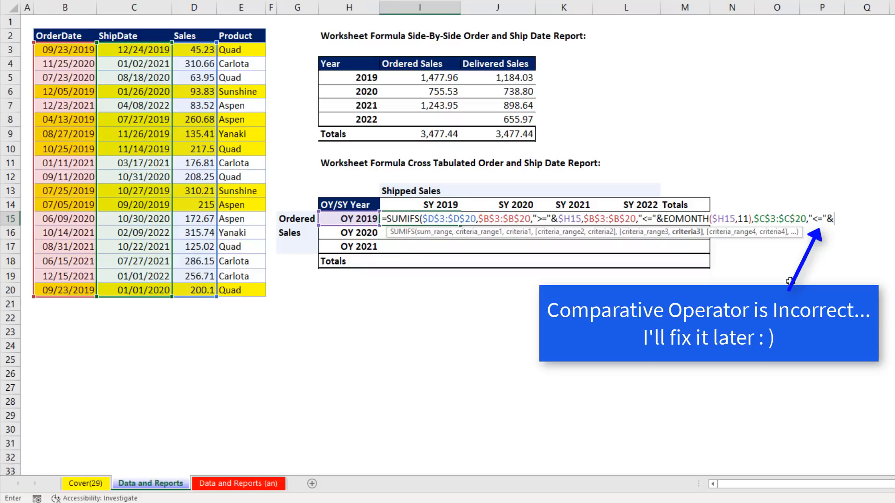
left_click(440, 204)
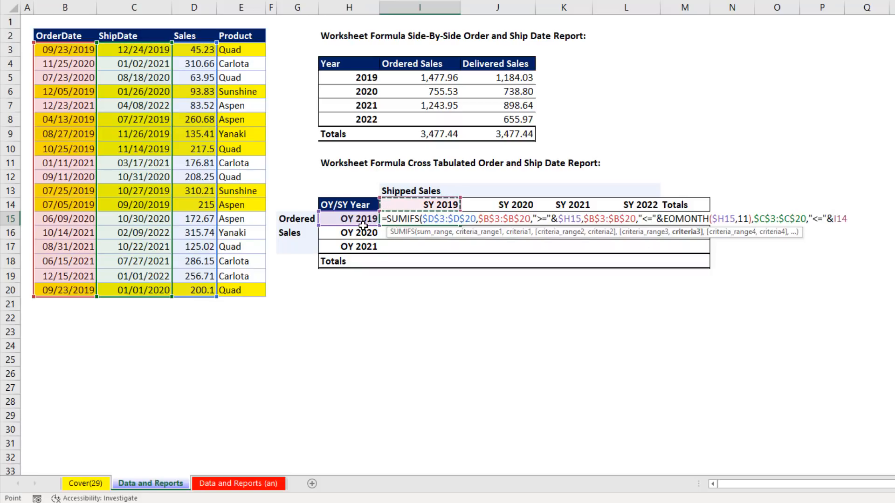
mouse_move(476, 237)
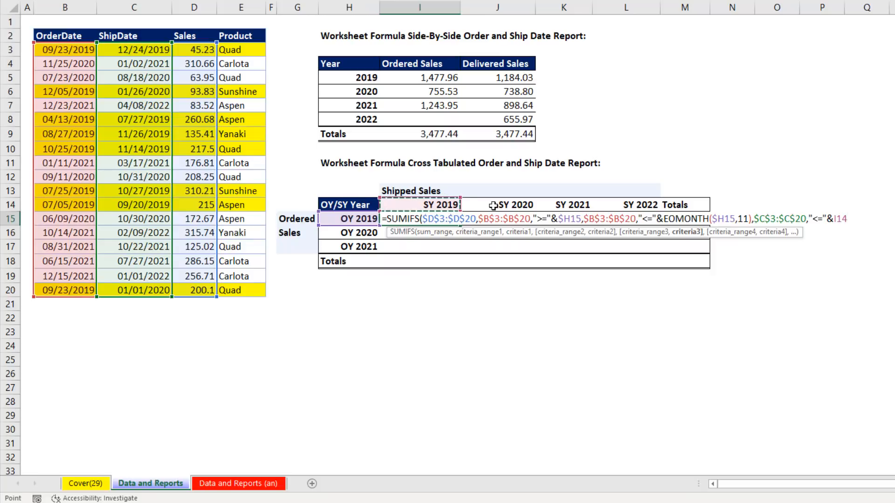
key("f4")
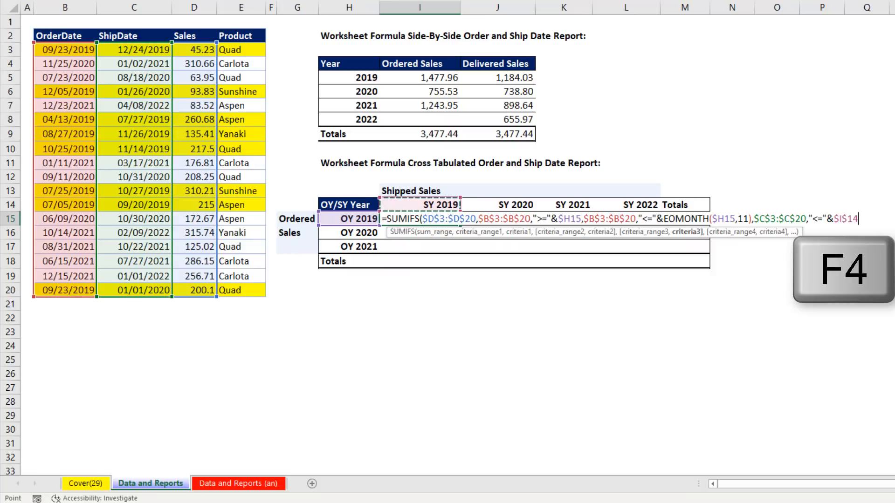
key("f4")
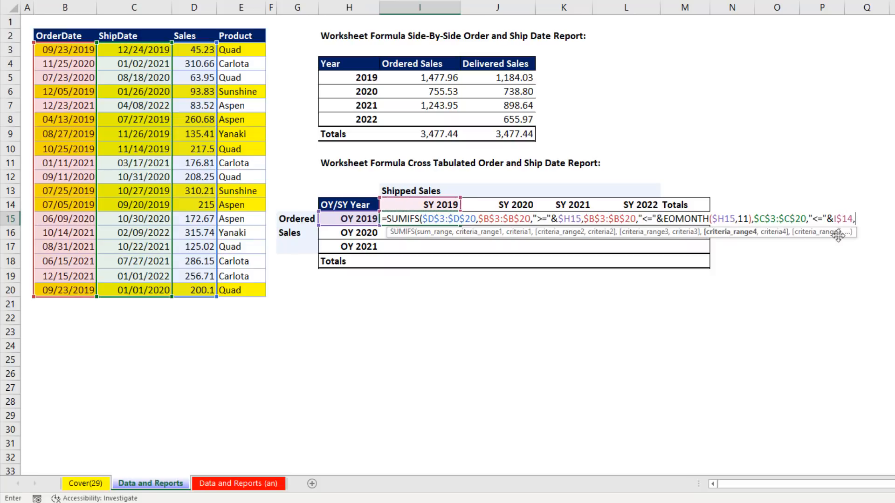
key("f4")
type("$C$3:$C$20,\"")
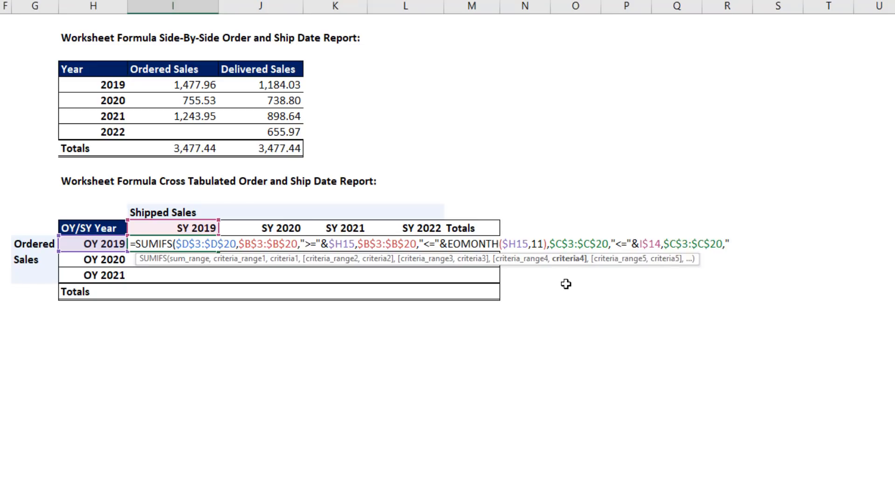
Add ship dates <= EOMONTH(I$14,11) and close the SUMIFS formula
type("<=\"&EOMONTH(I14")
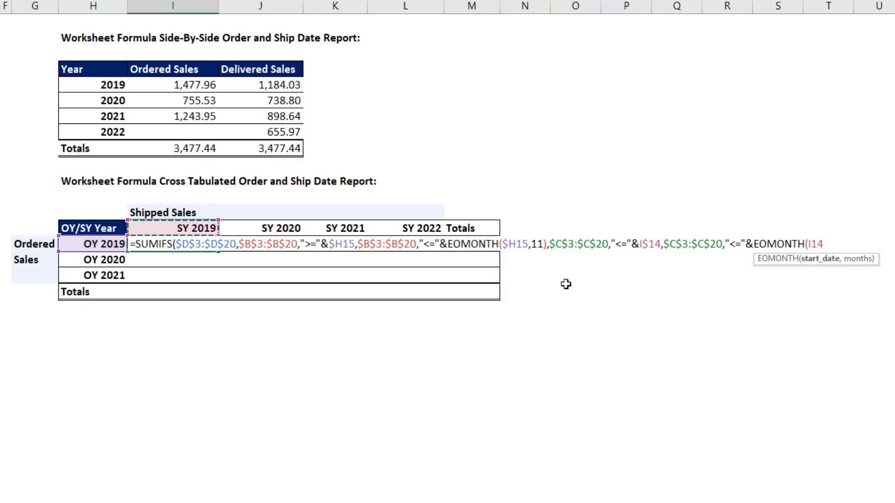
key("F4")
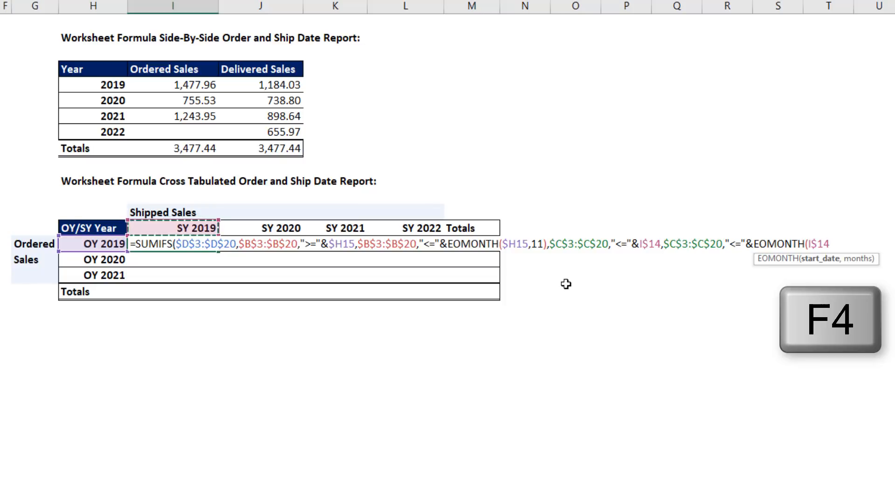
key("f4")
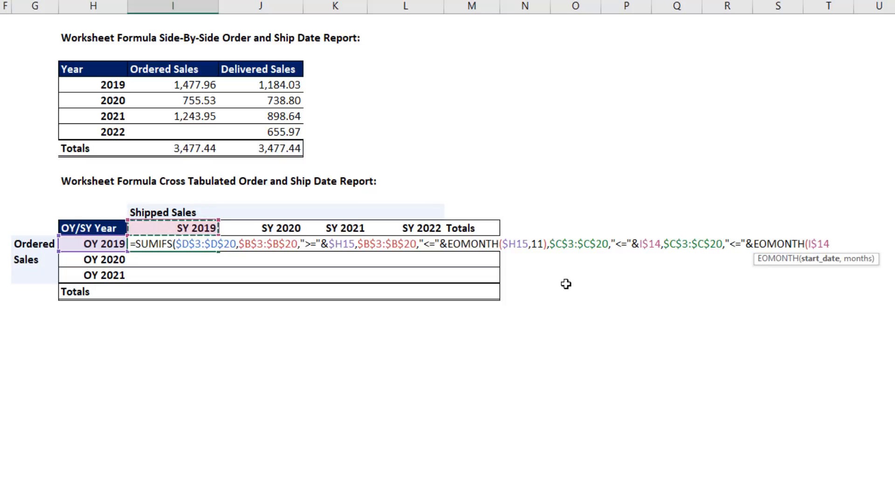
type(",")
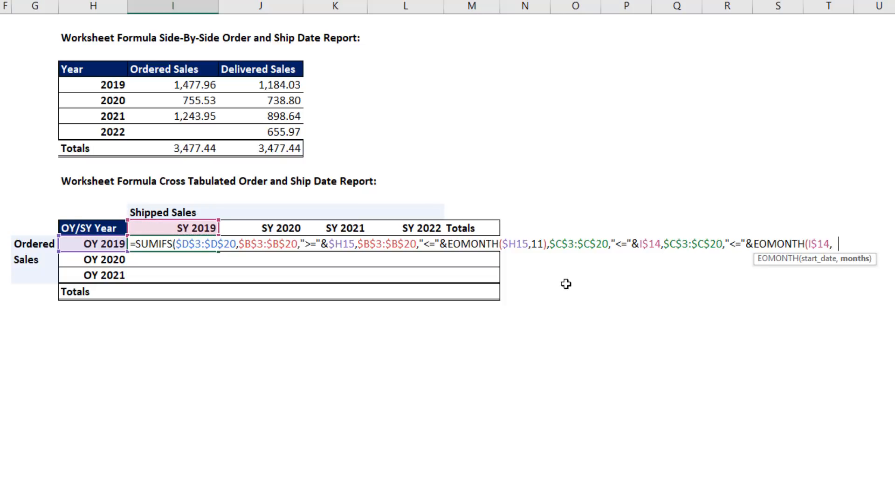
type("11)")
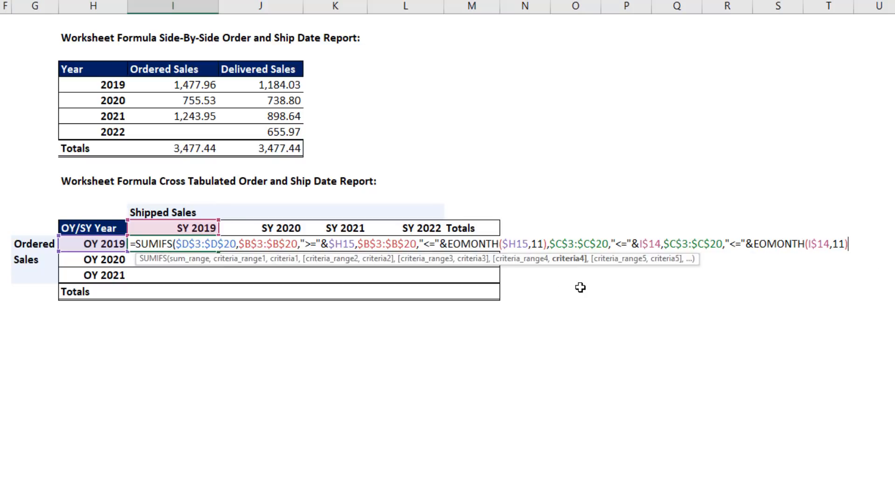
mouse_move(579, 265)
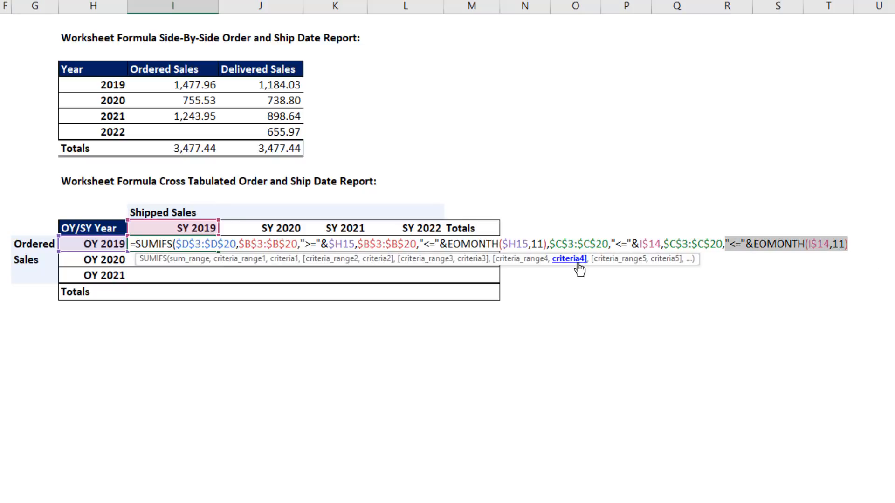
mouse_move(531, 265)
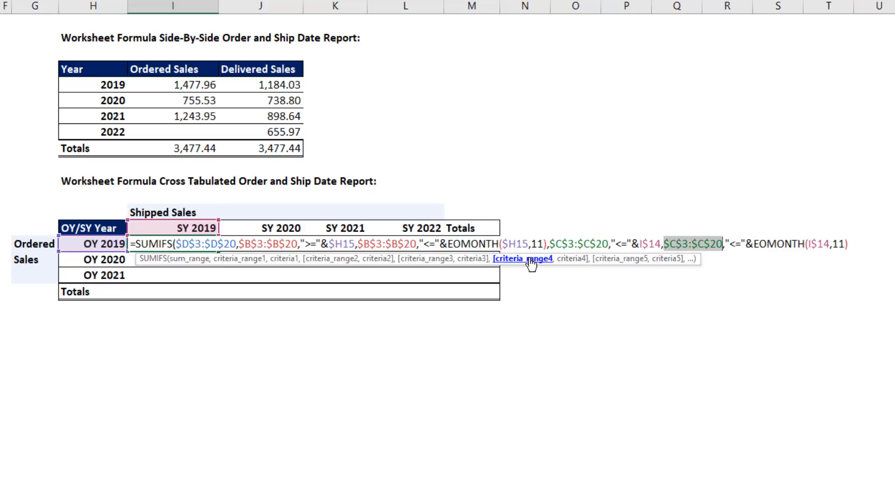
mouse_move(481, 261)
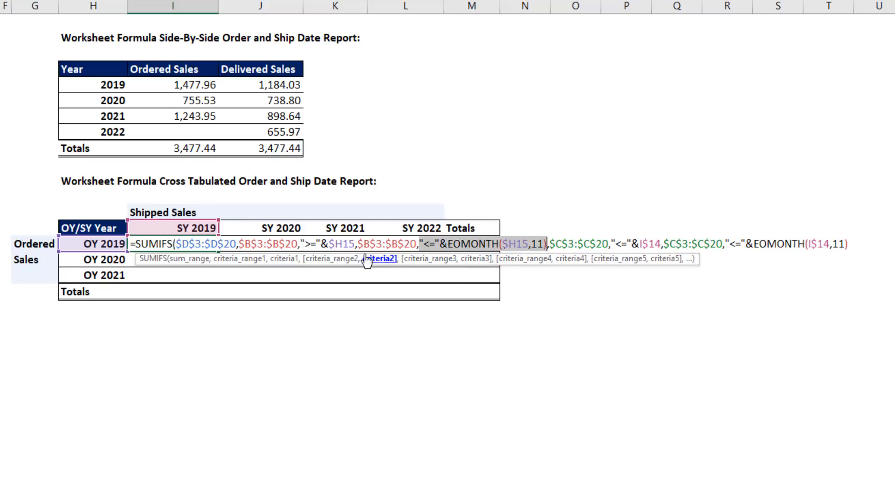
mouse_move(240, 268)
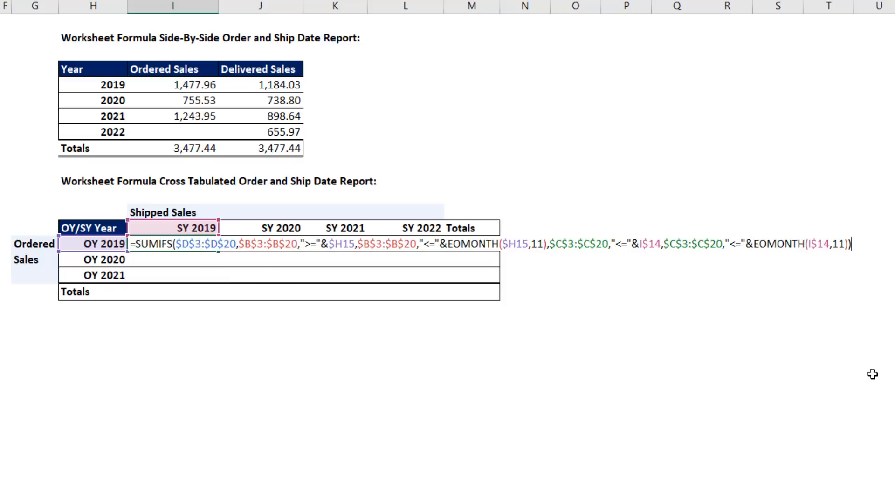
Fill the formula across I15:L17, then reopen the OY 2021/SY 2022 cell to inspect it
key("ctrl+enter")
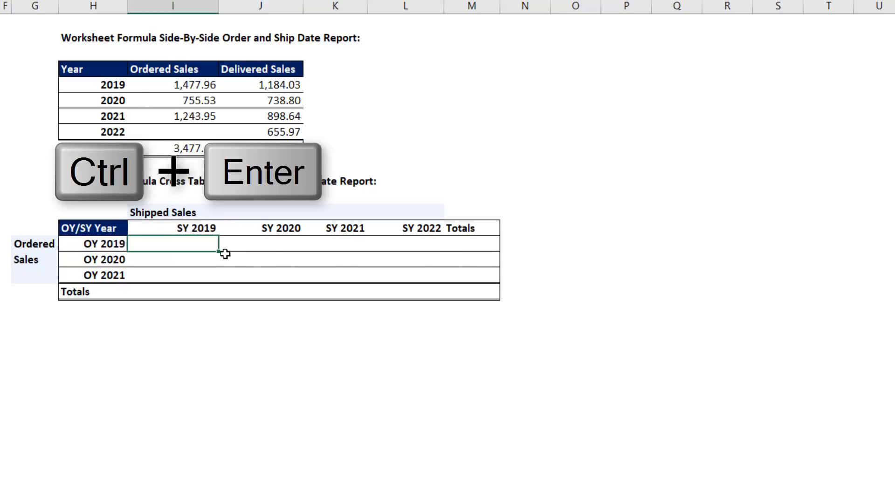
key("ctrl+enter")
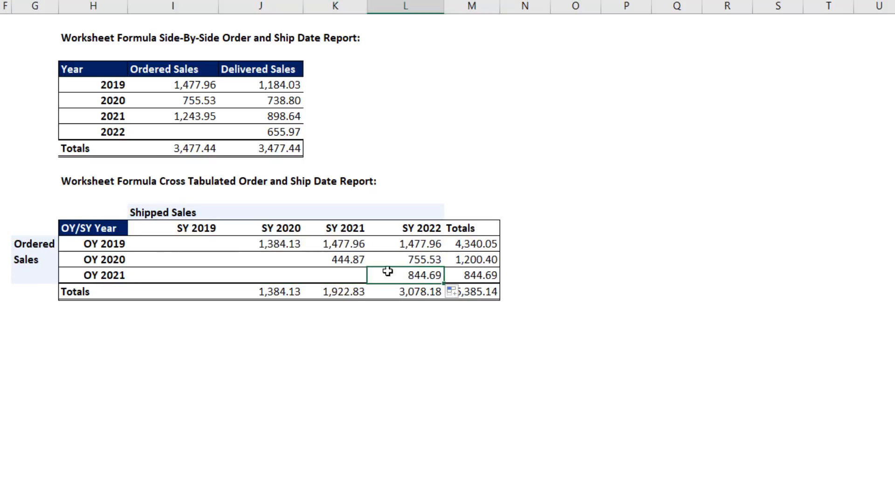
key("f2")
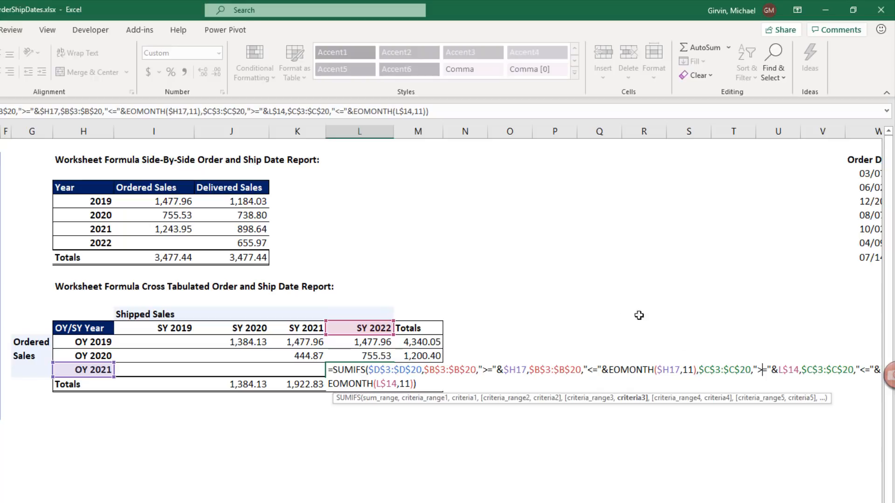
mouse_move(764, 380)
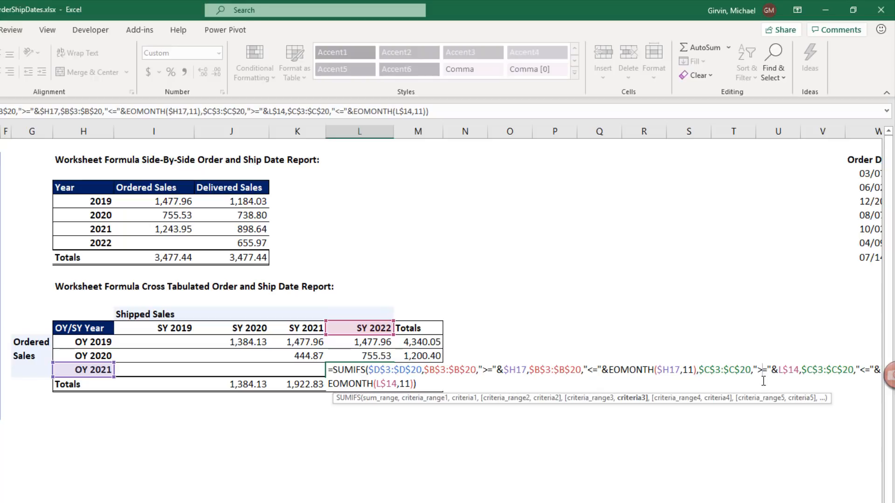
mouse_move(750, 386)
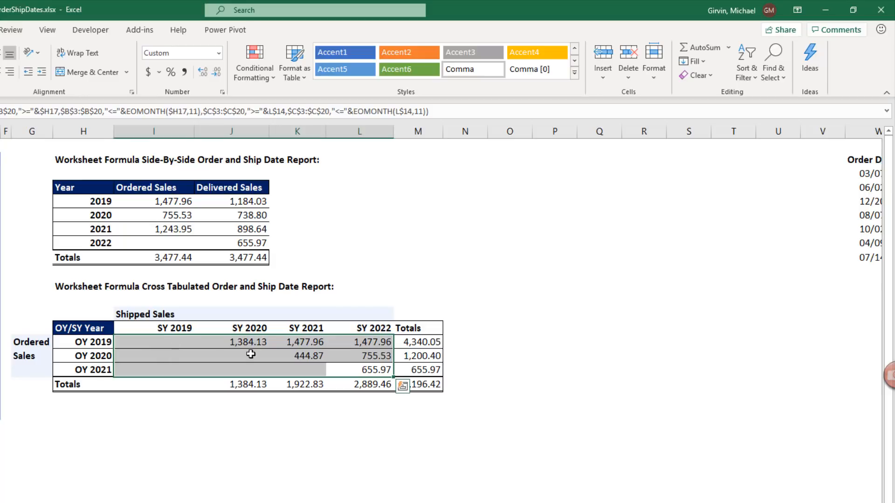
mouse_move(349, 365)
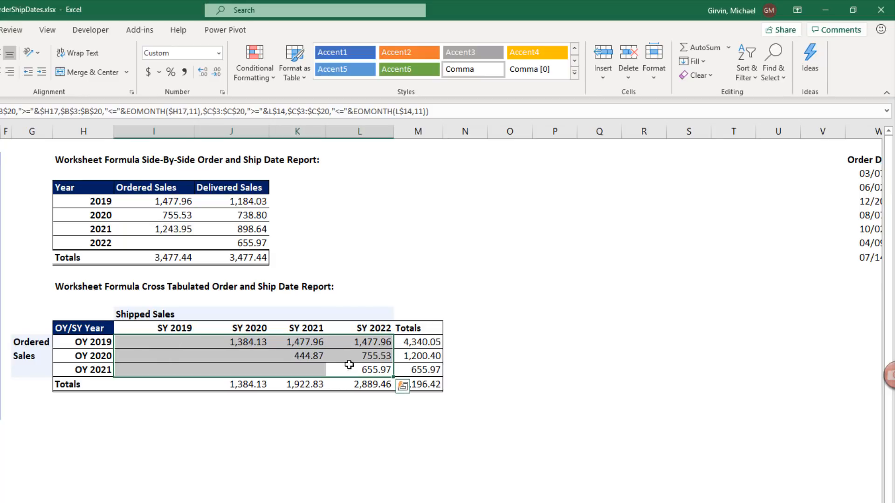
mouse_move(392, 472)
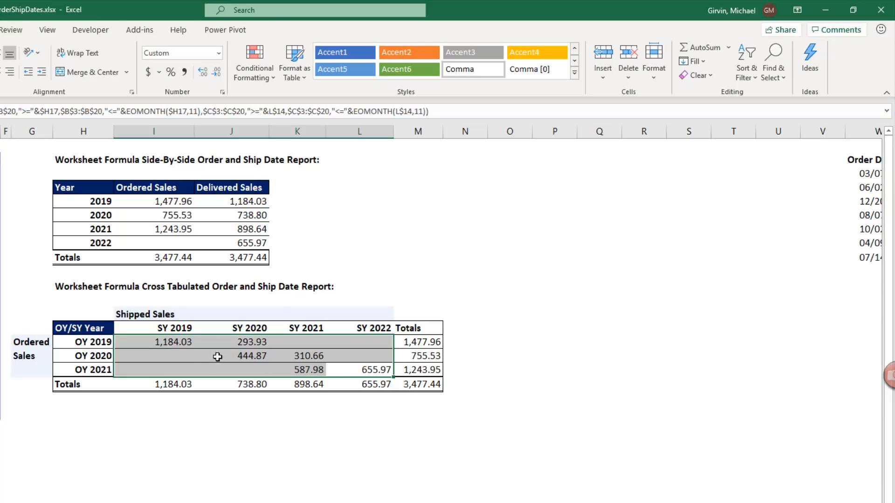
left_click(173, 342)
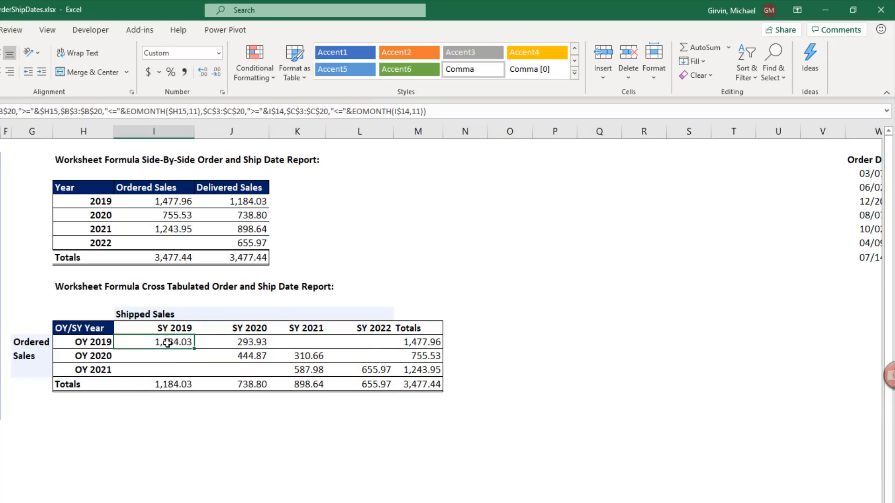
key("F2")
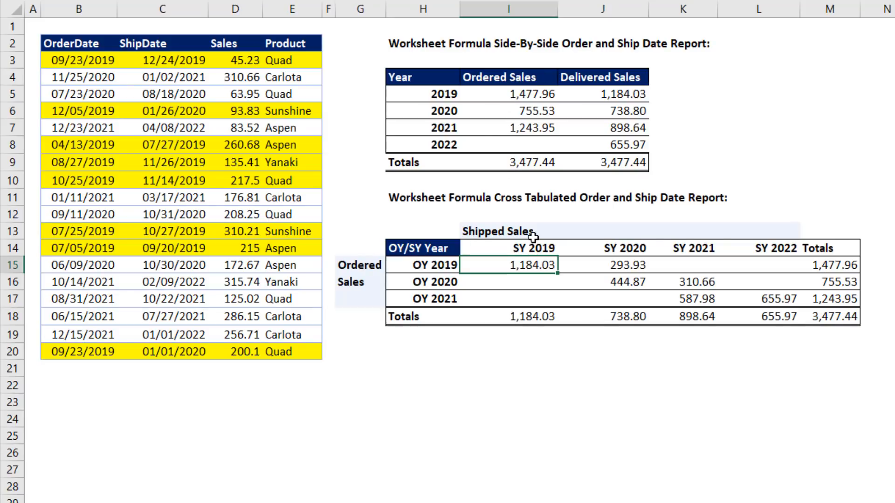
mouse_move(534, 248)
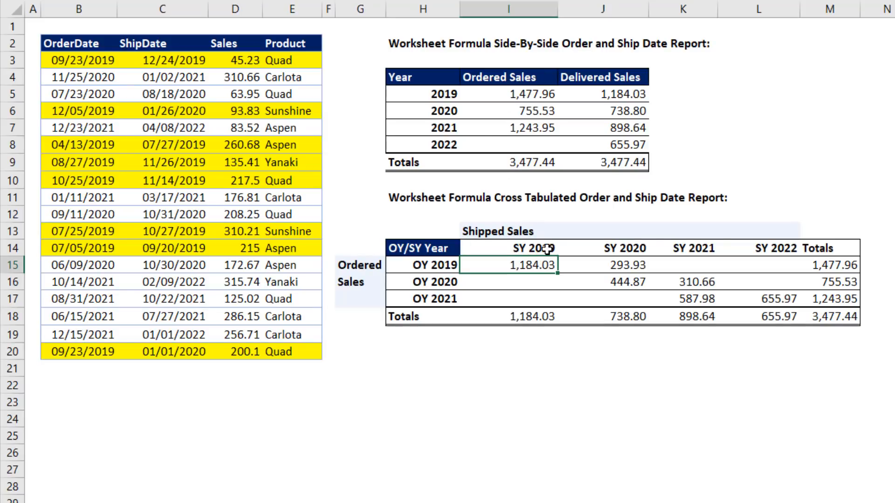
mouse_move(630, 240)
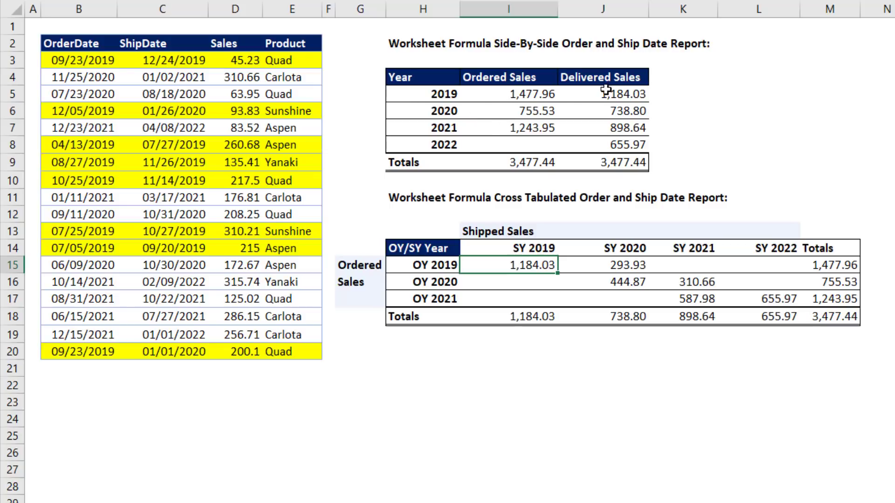
mouse_move(616, 306)
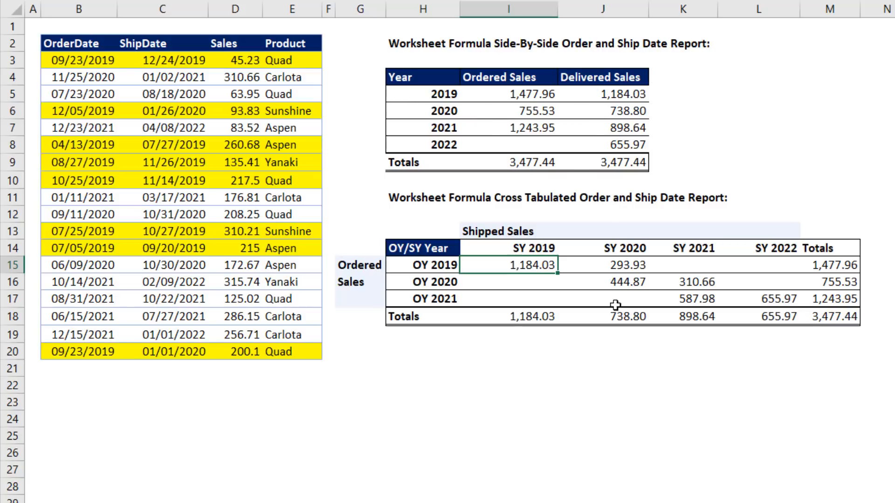
mouse_move(855, 364)
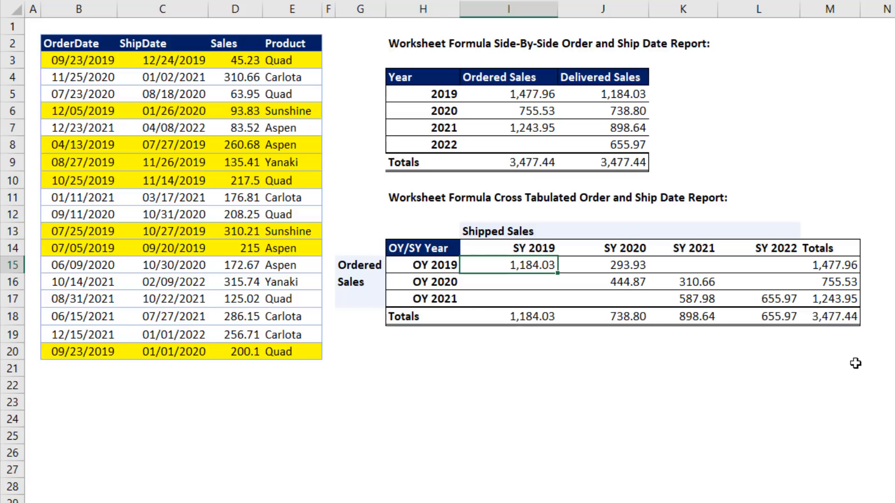